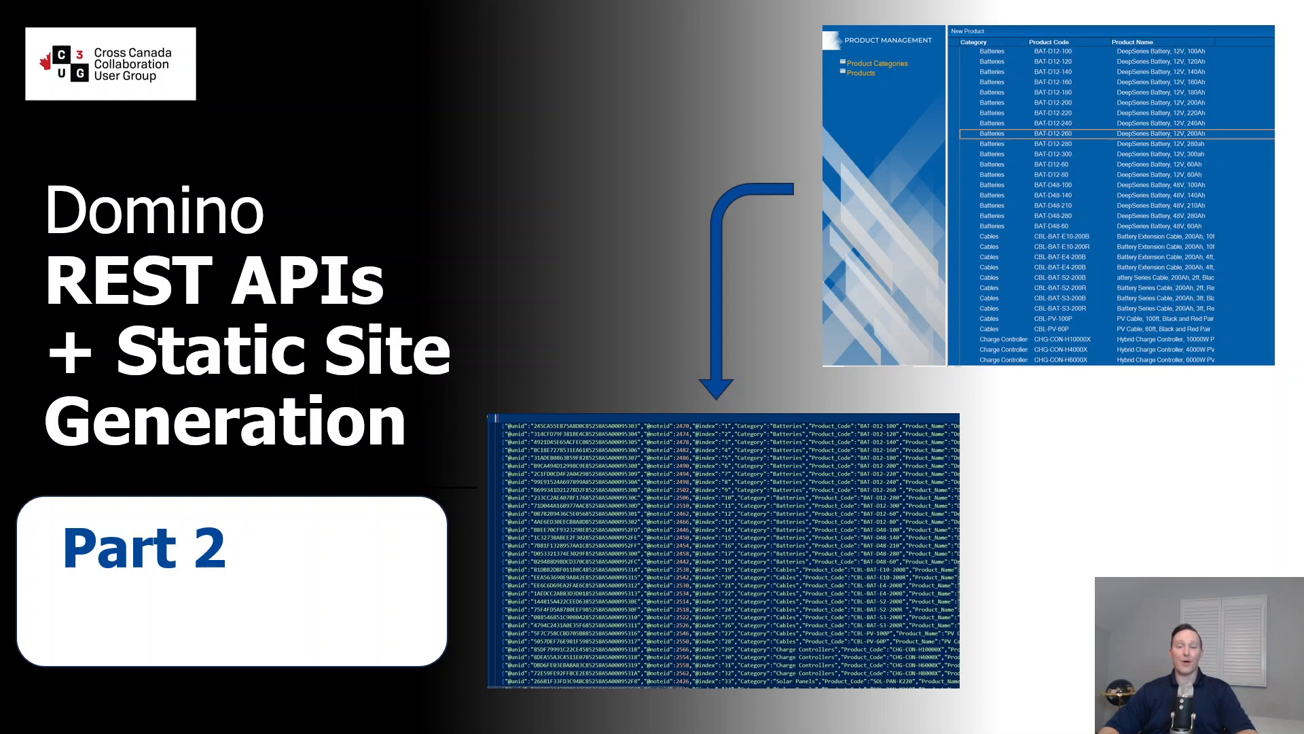
mouse_move(646, 329)
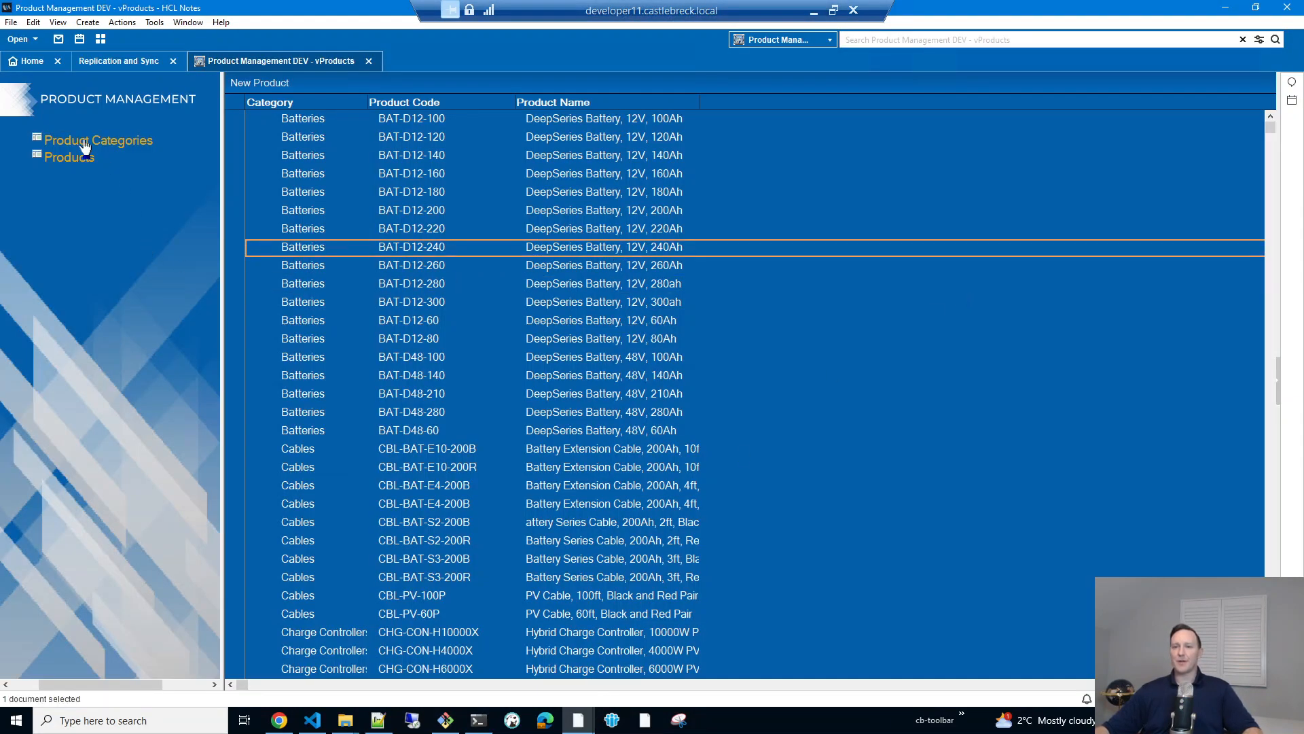
Browse the Product Categories list, selecting the Charge Controllers category.
left_click(98, 140)
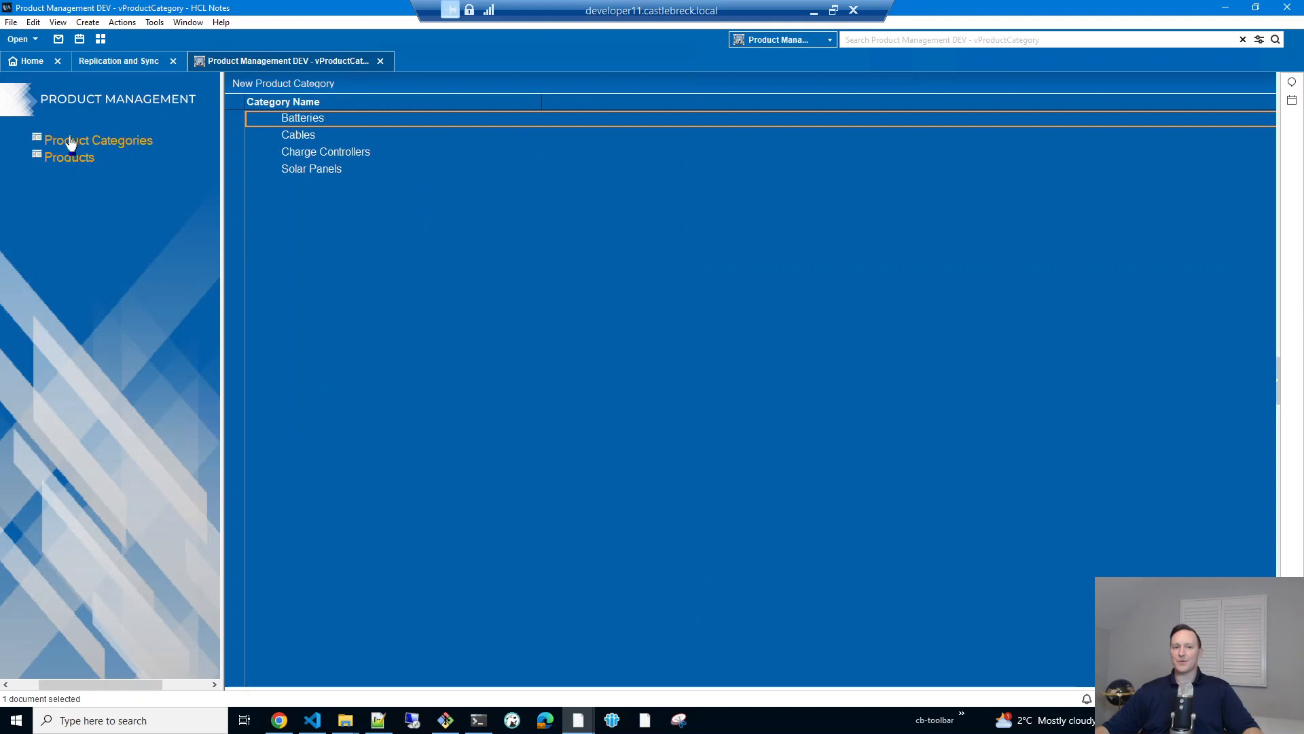
mouse_move(302, 184)
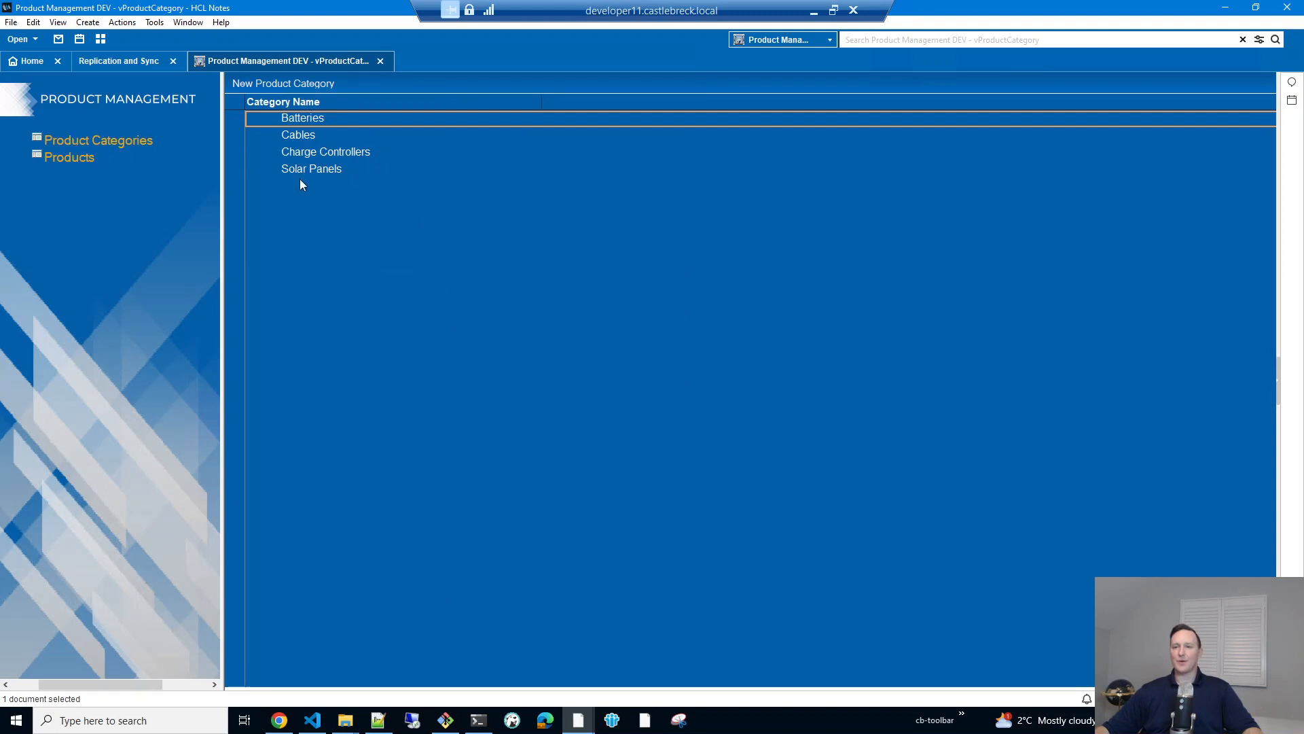
left_click(325, 150)
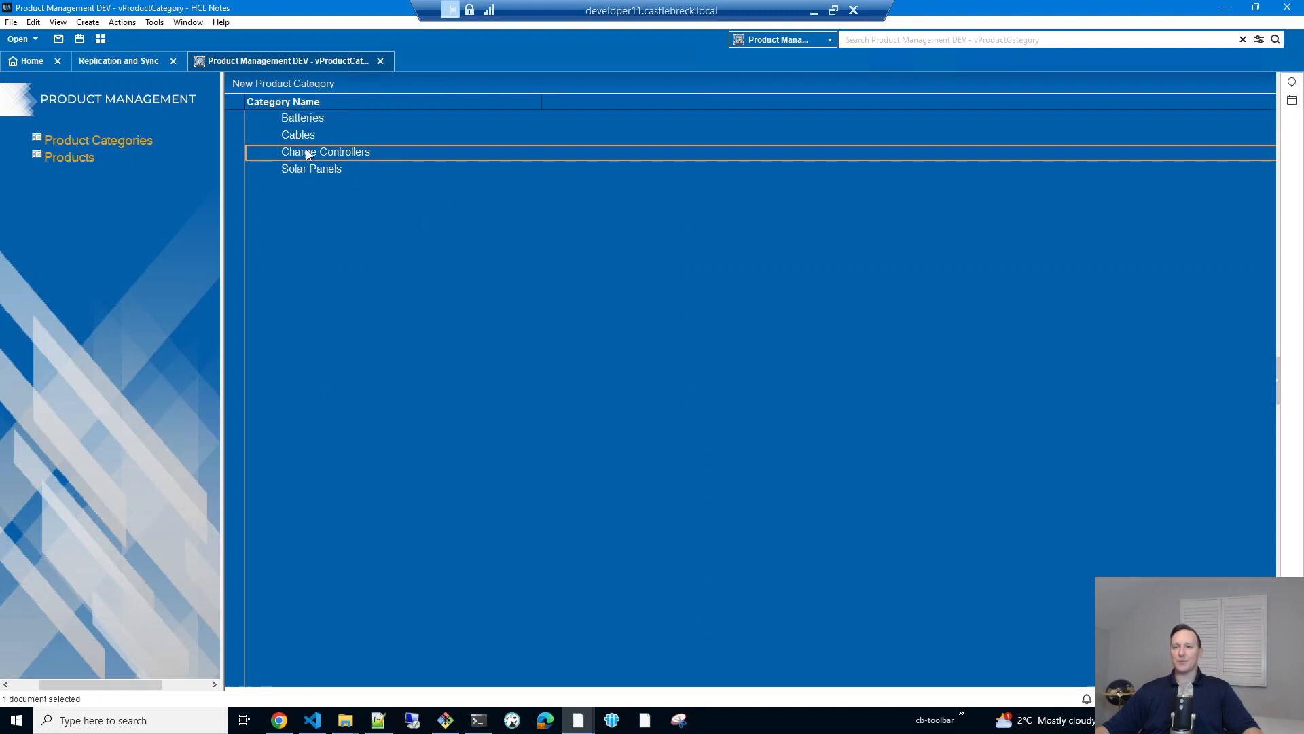
mouse_move(295, 127)
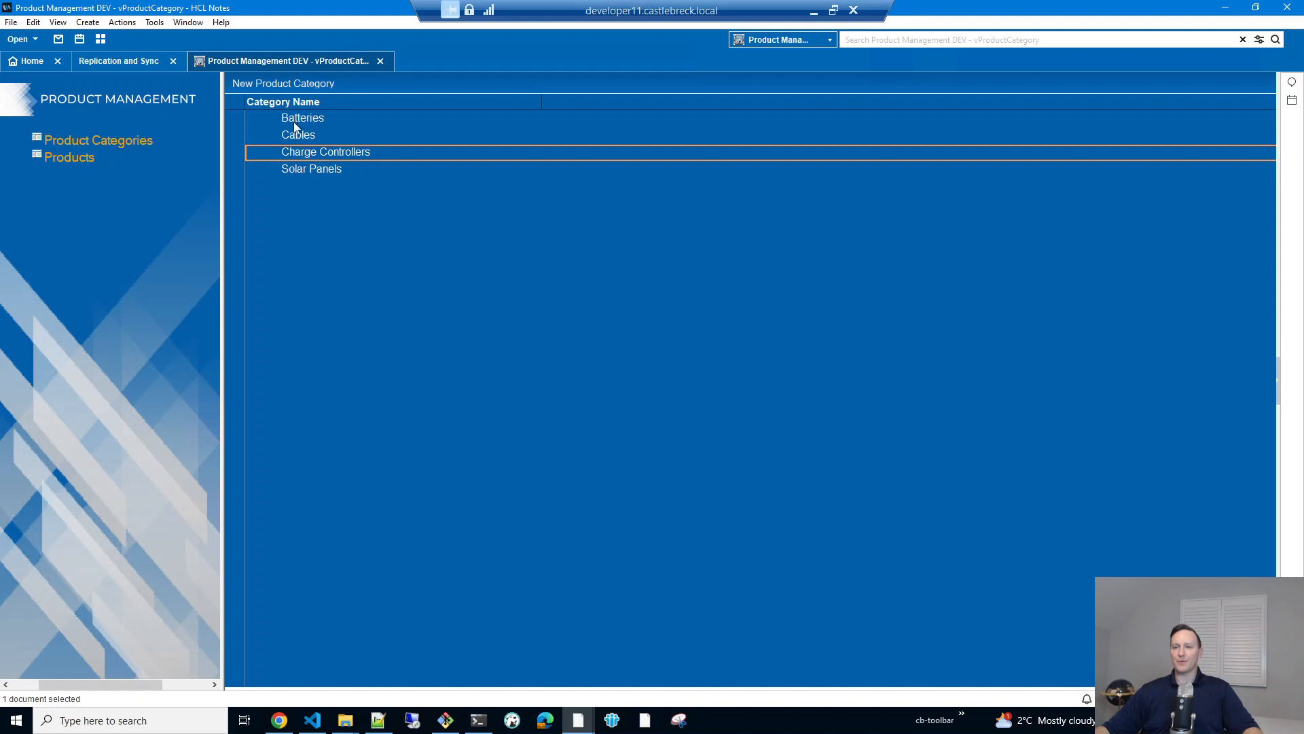
left_click(311, 169)
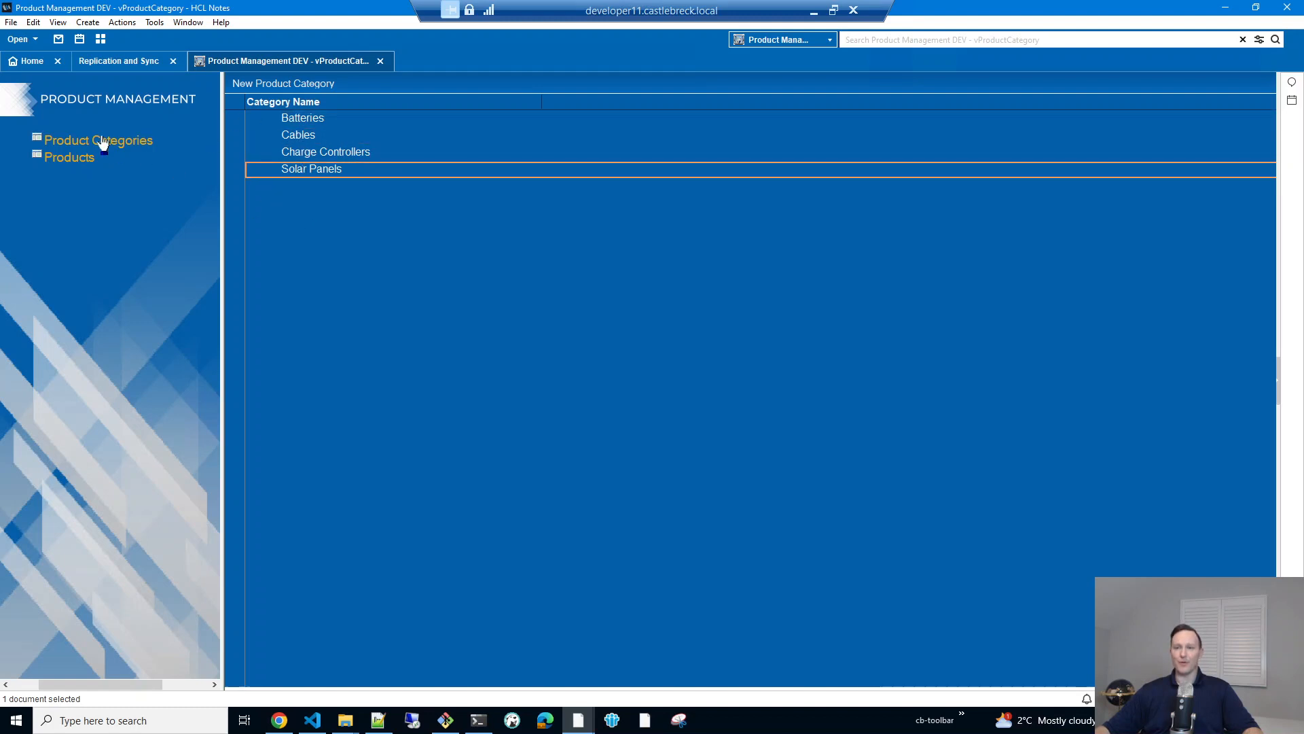
Show the Products list and view the BAT-D12-220 battery product document.
left_click(69, 158)
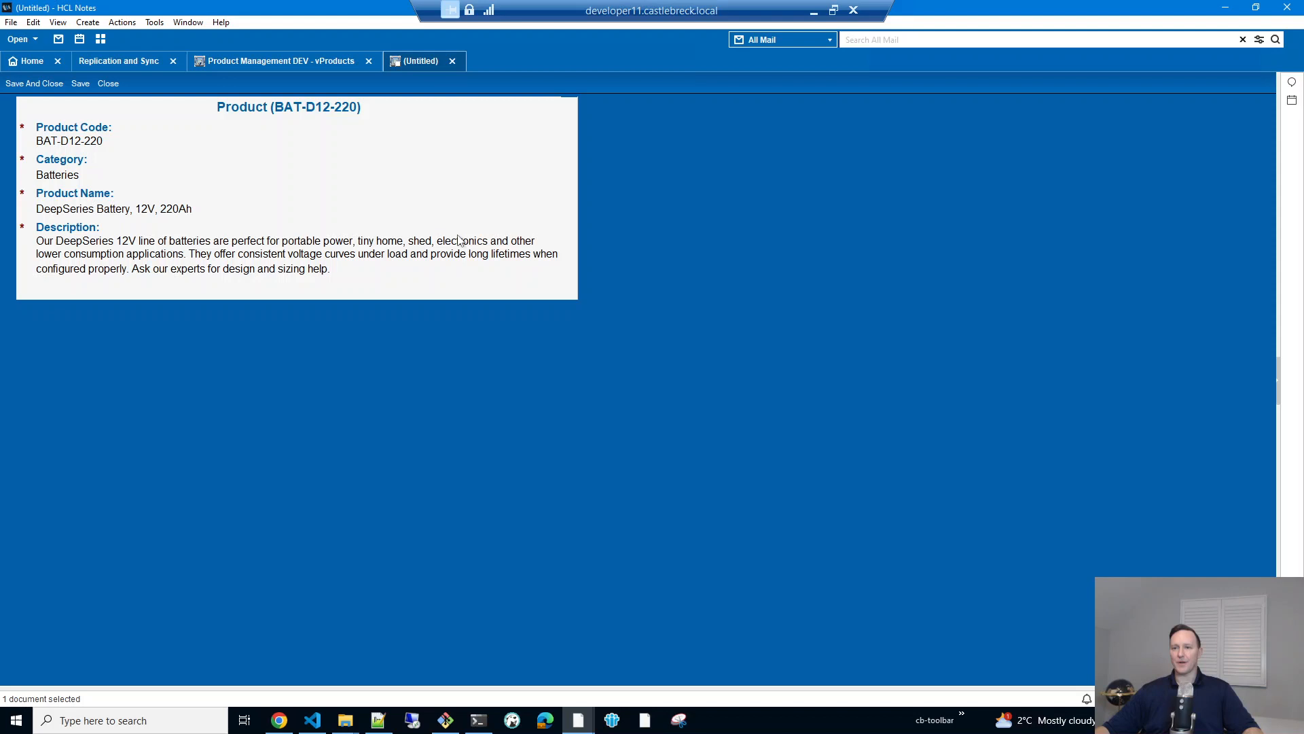
double_click(70, 140)
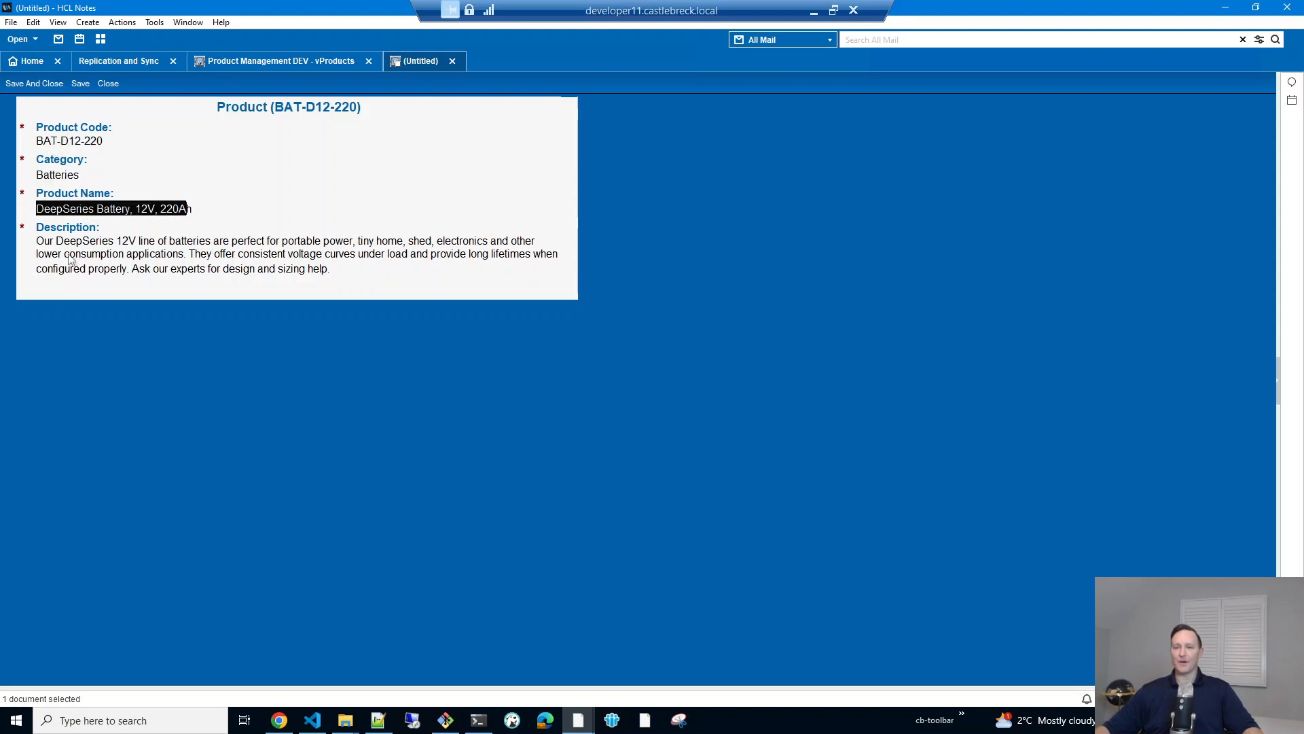
left_click(441, 135)
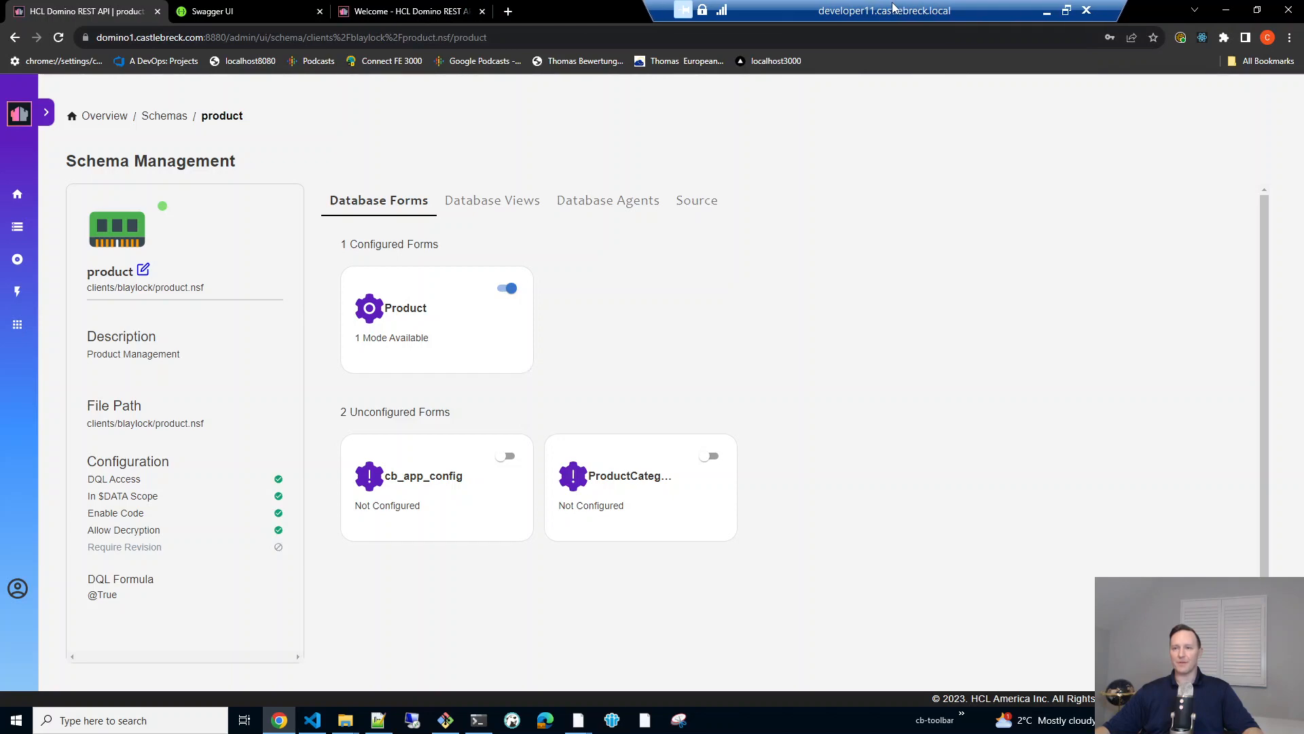
left_click(408, 11)
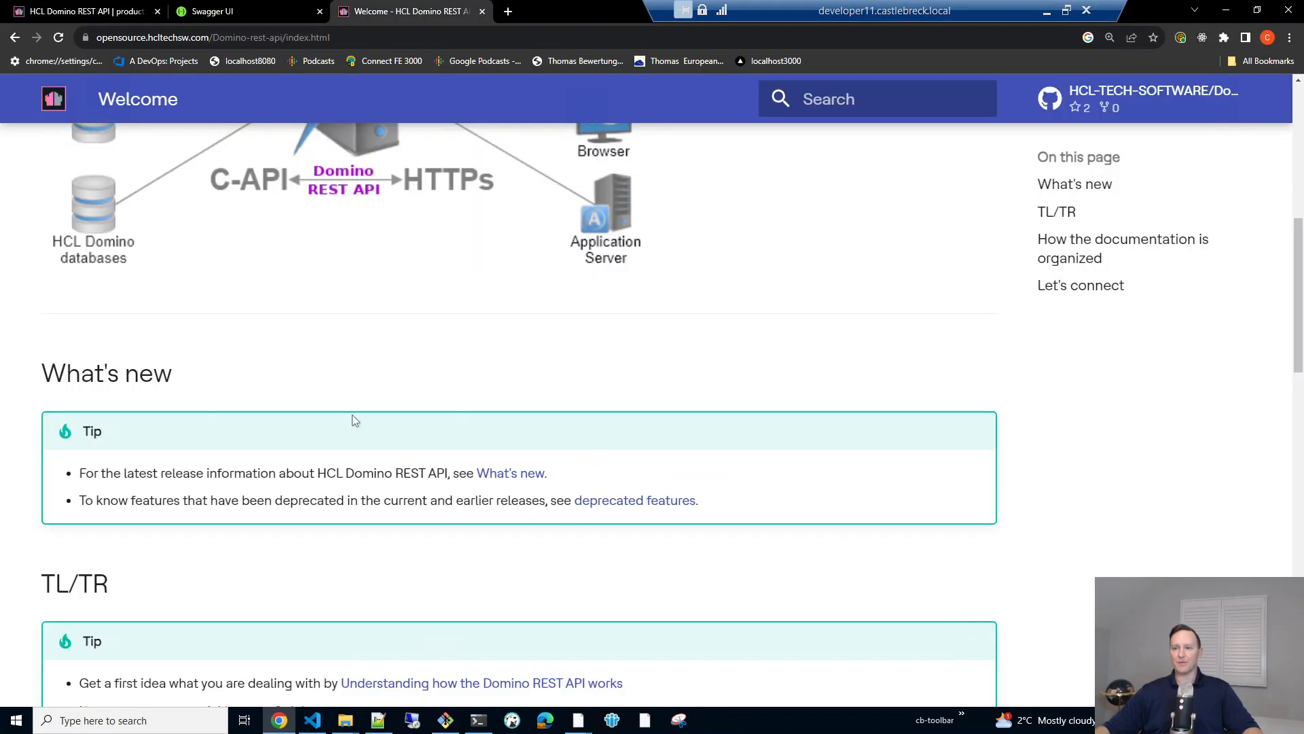
scroll("up", 3)
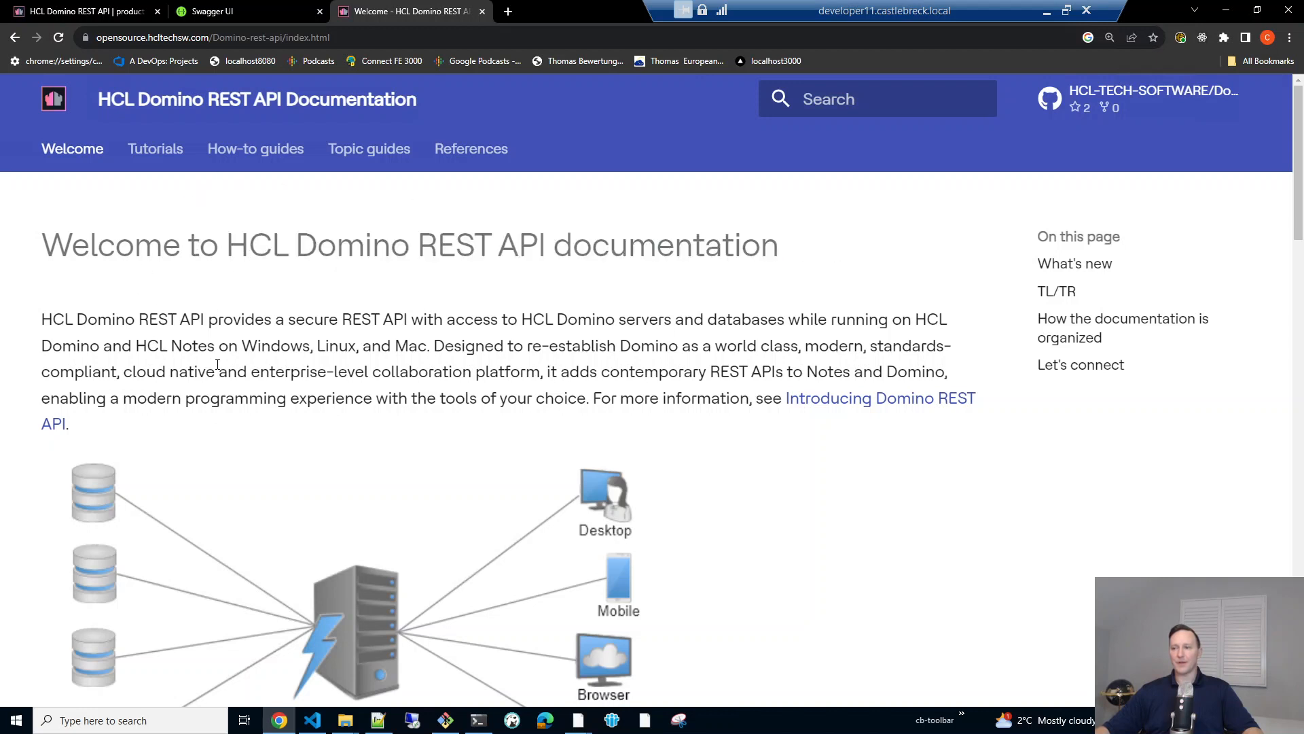
left_click(83, 11)
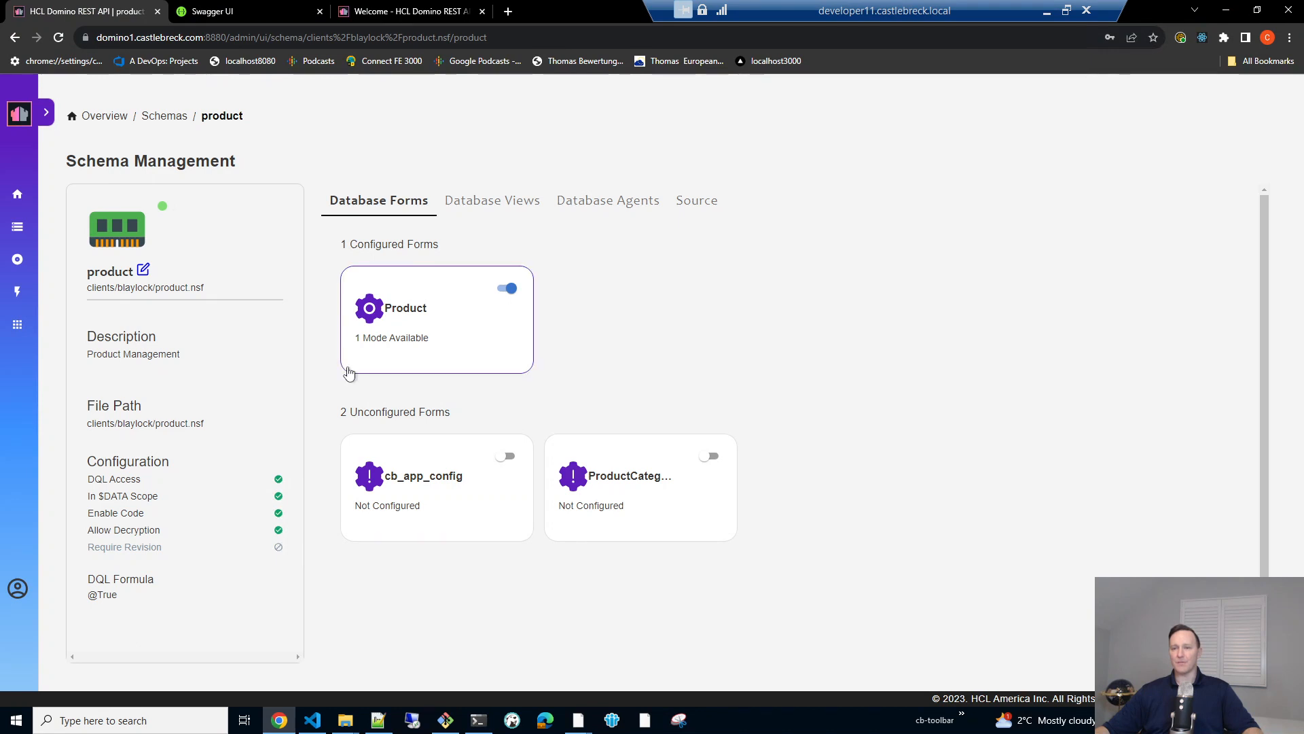
mouse_move(790, 346)
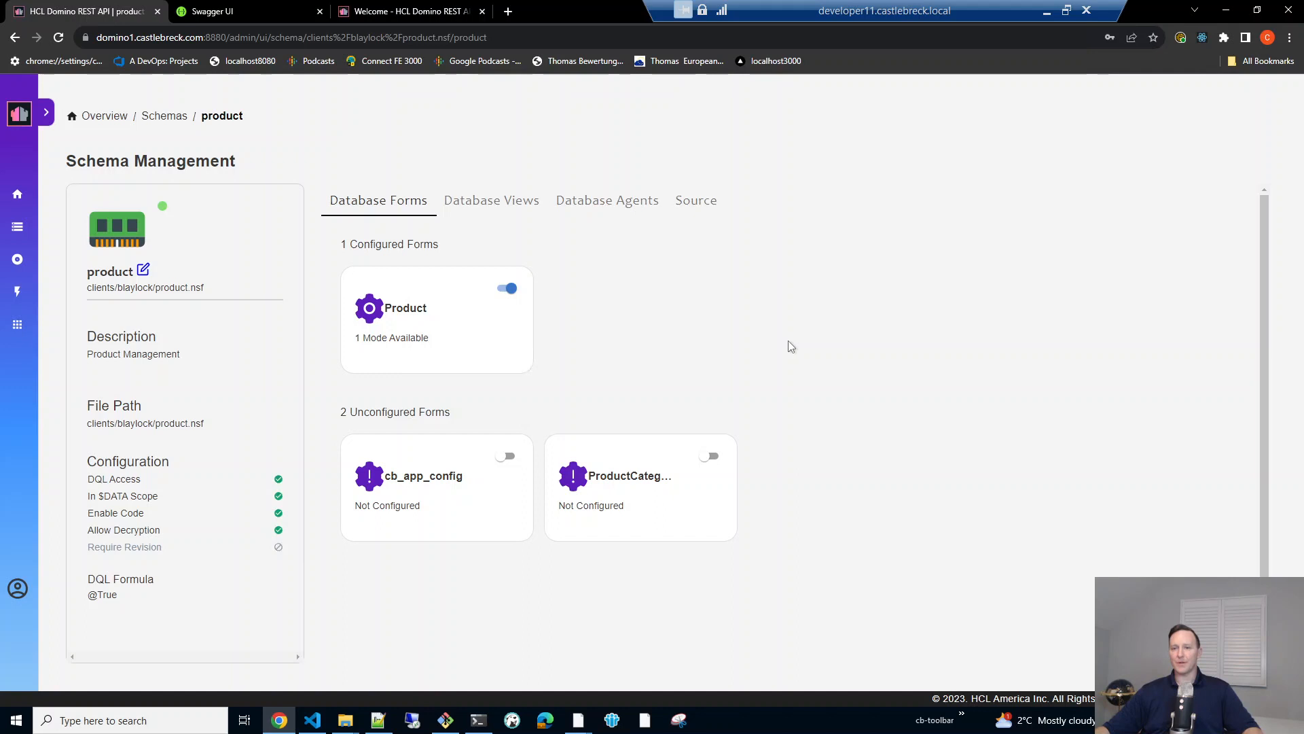
mouse_move(334, 308)
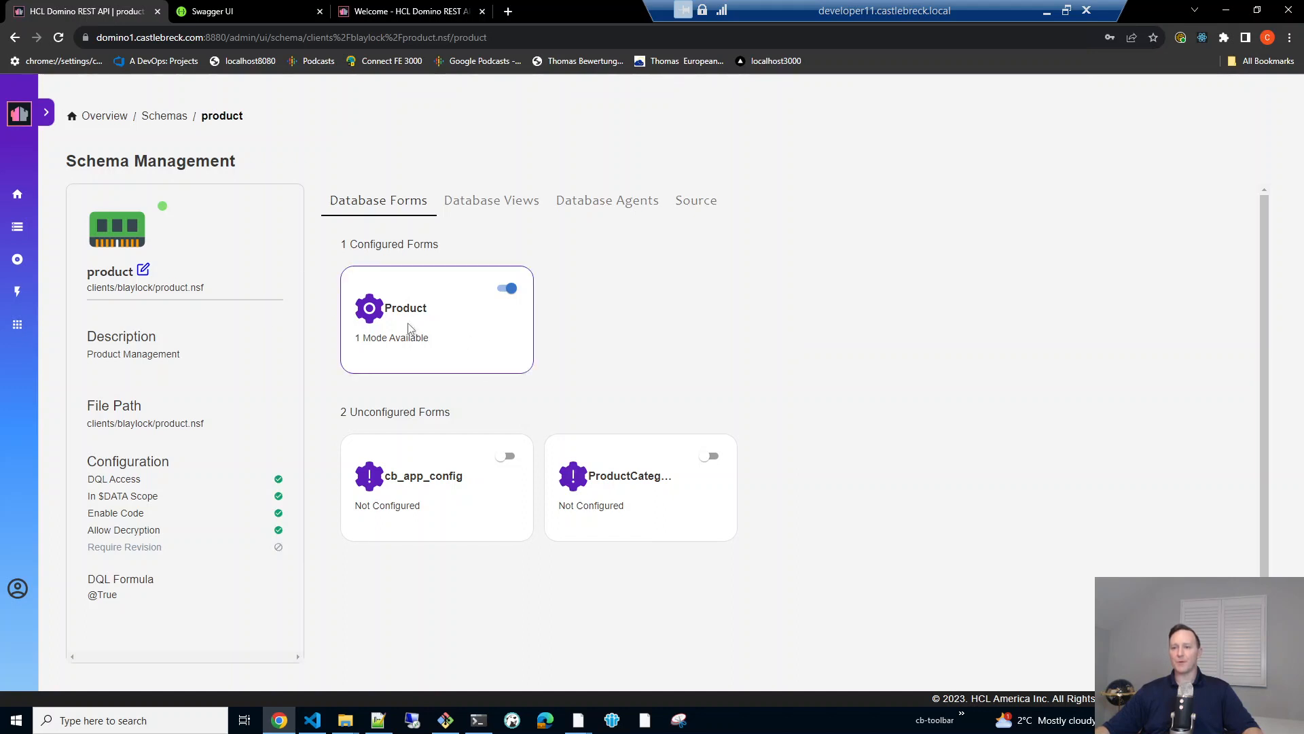
mouse_move(415, 352)
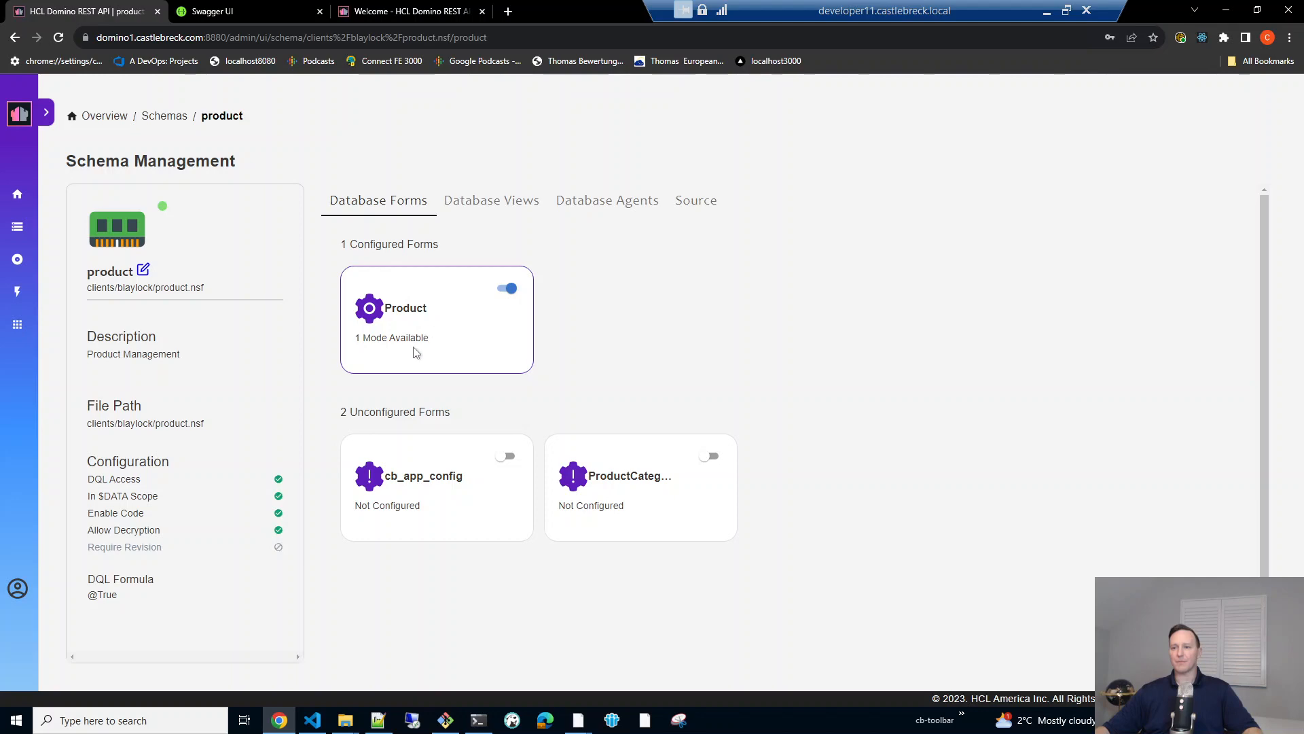
Inspect the Product form's Category (required-value) and Description validation formulas in Domino Designer, then return to the browser.
left_click(407, 308)
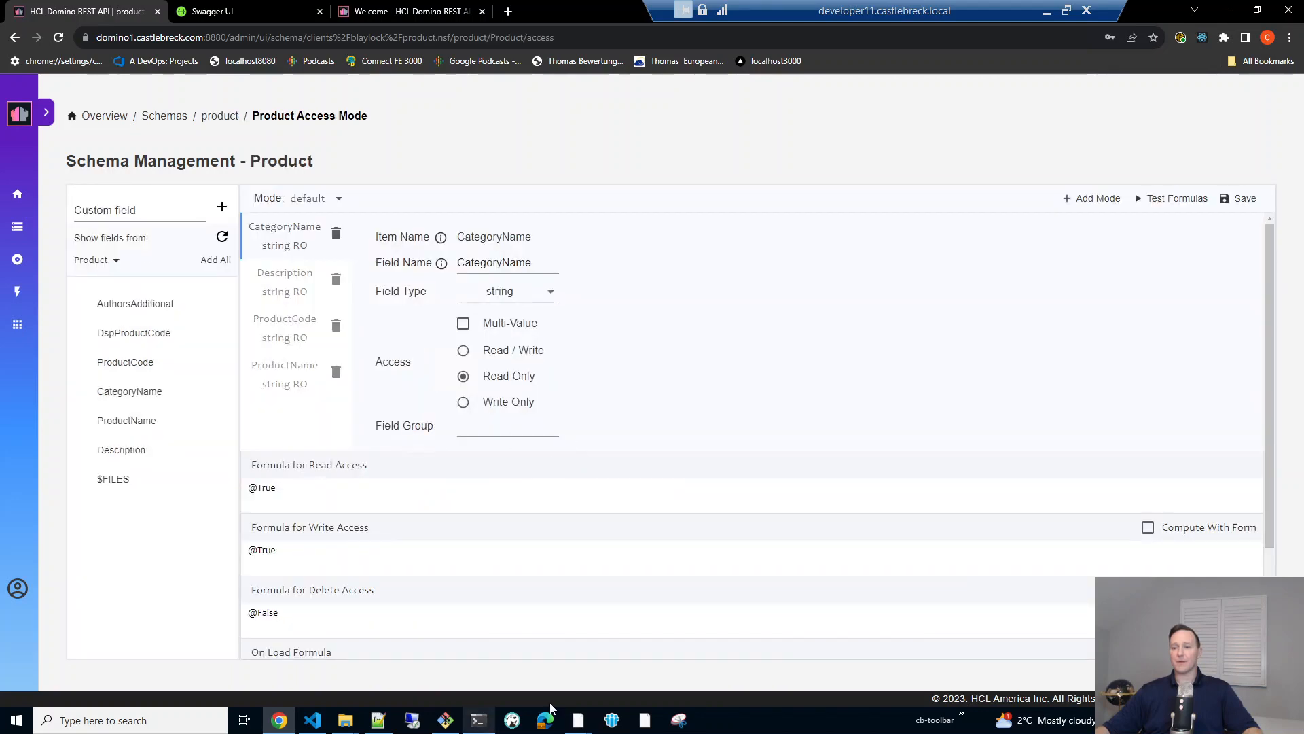
mouse_move(576, 720)
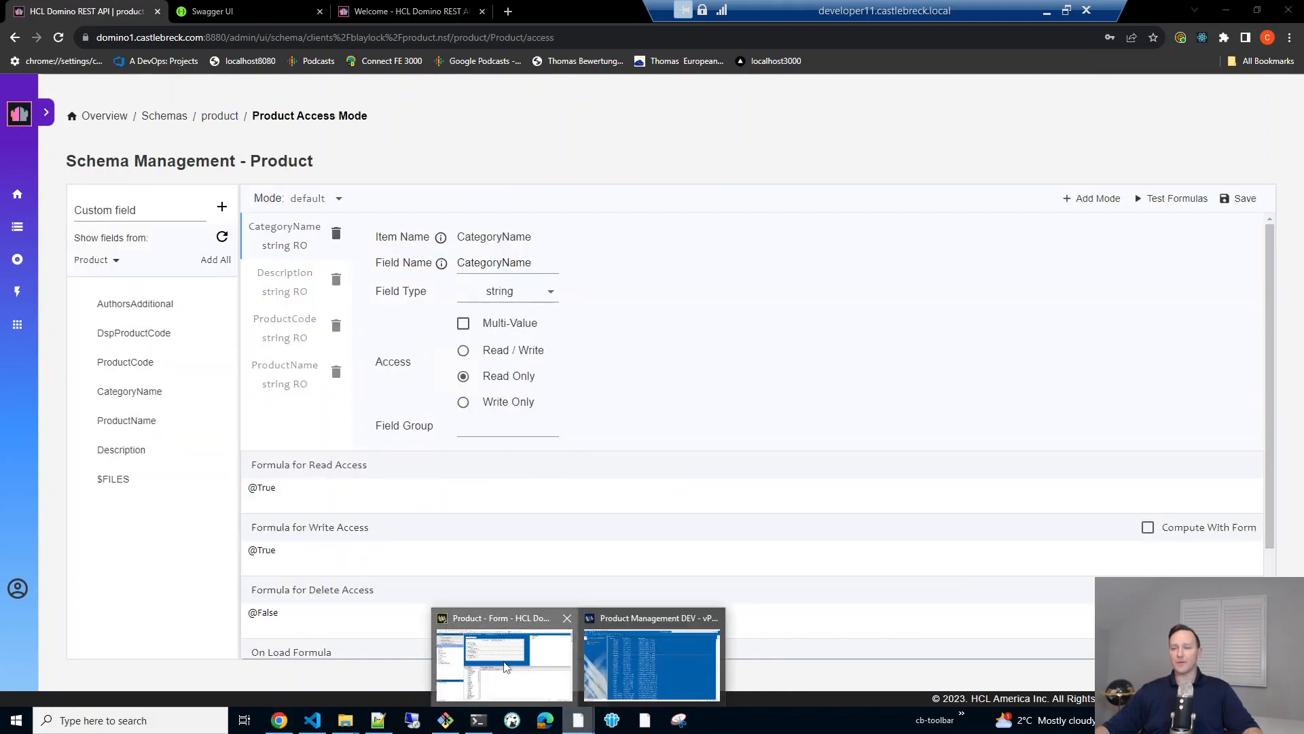
left_click(503, 657)
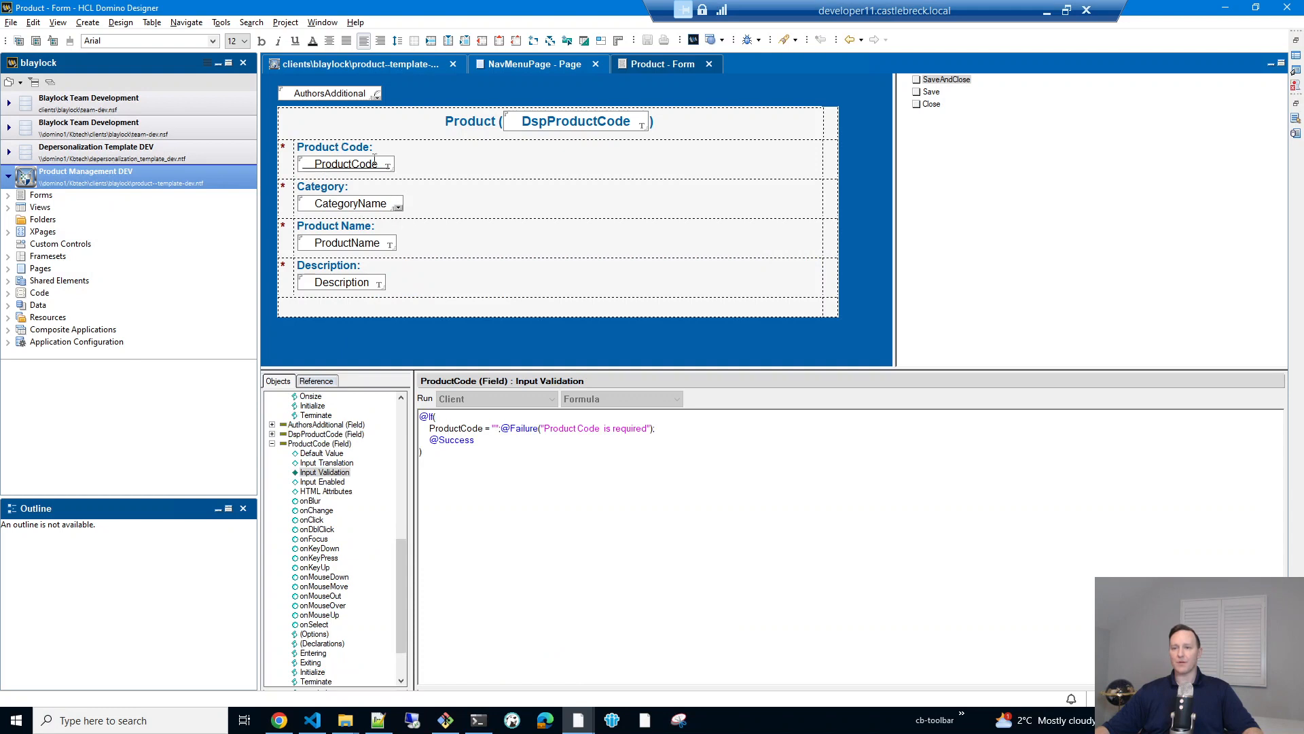
left_click(349, 202)
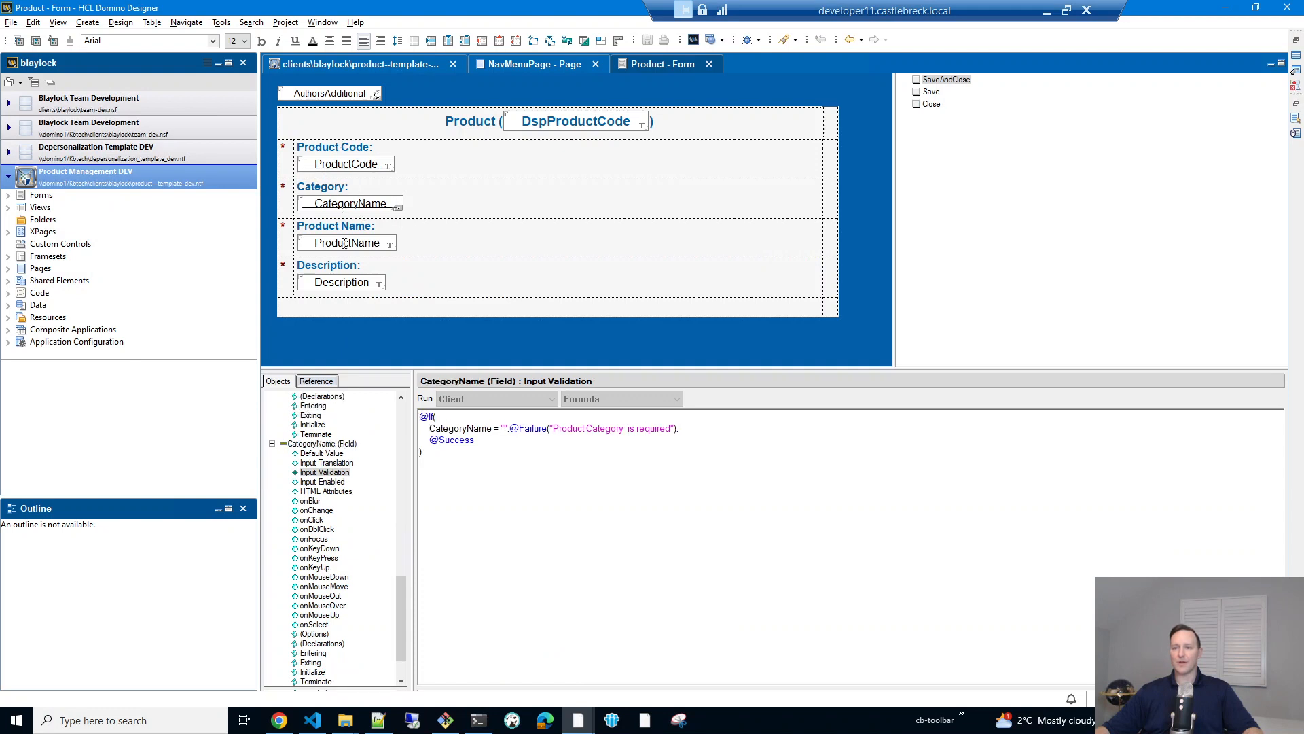
left_click(341, 281)
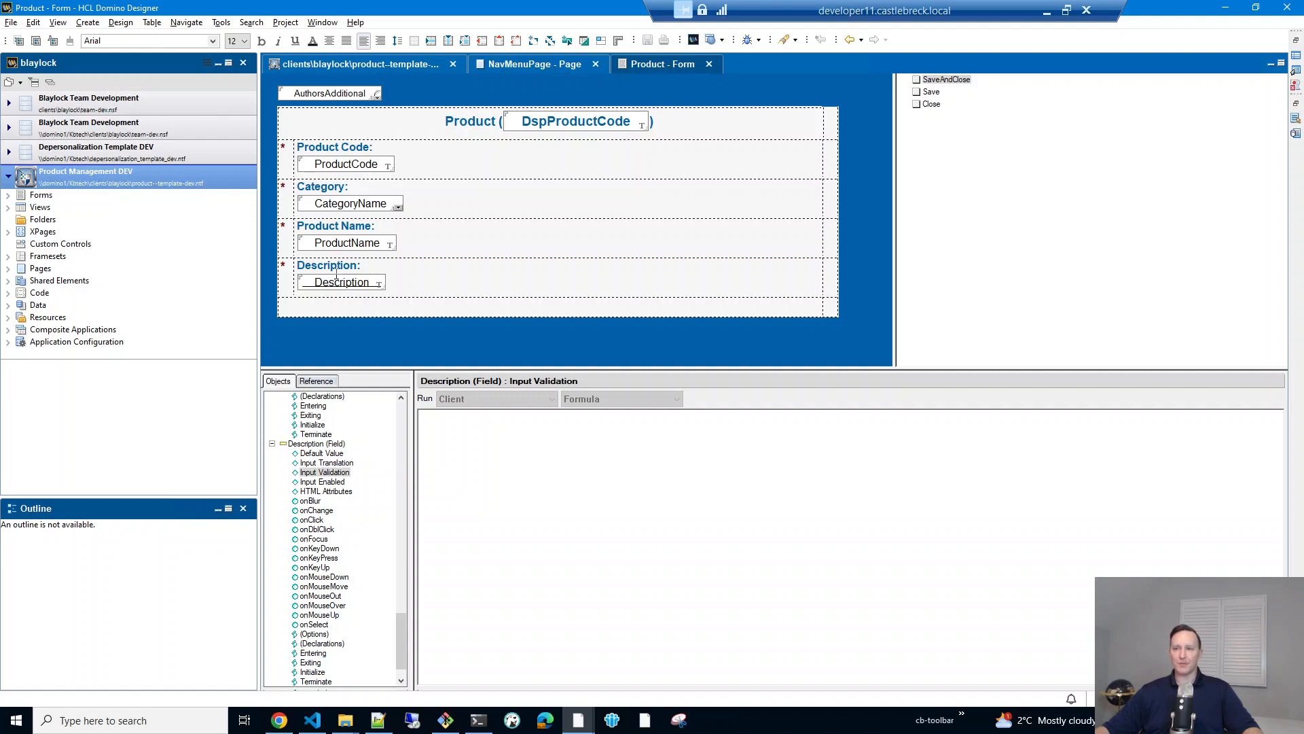
left_click(278, 720)
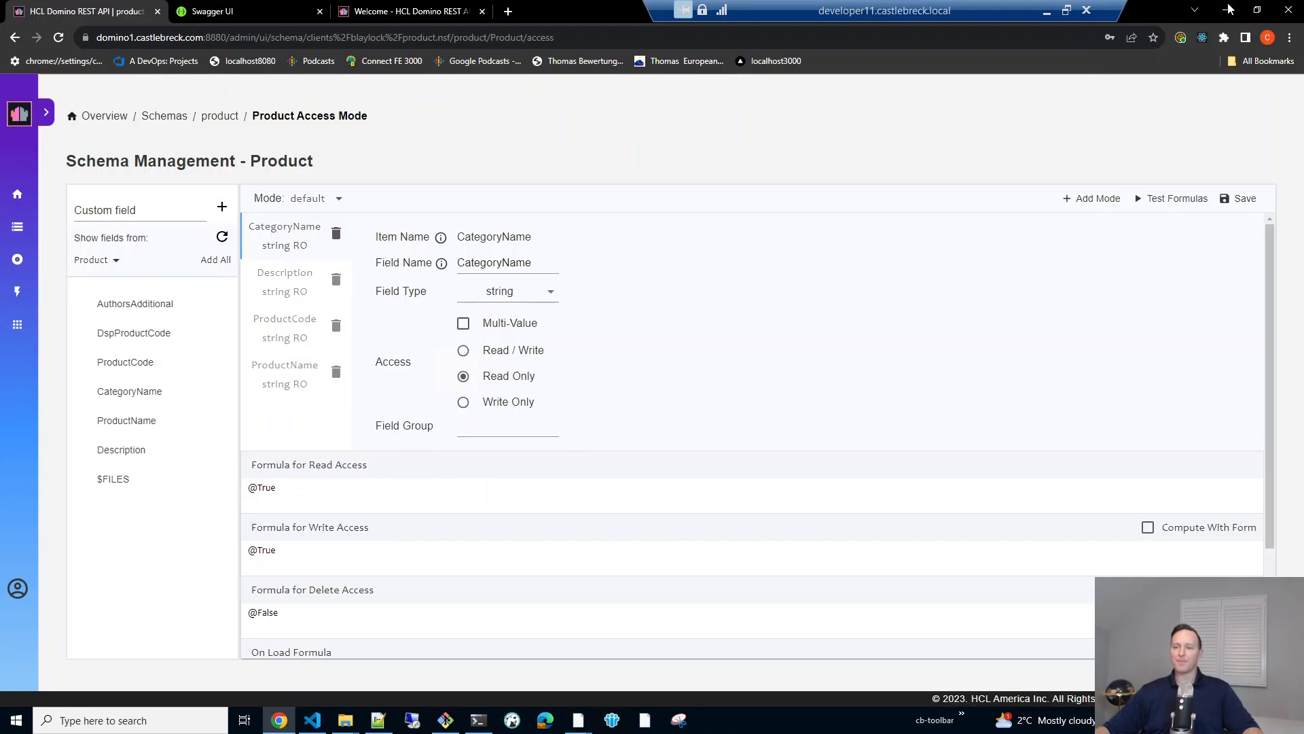
Return to the product schema overview and list its database views, with vProducts active.
scroll("down", 3)
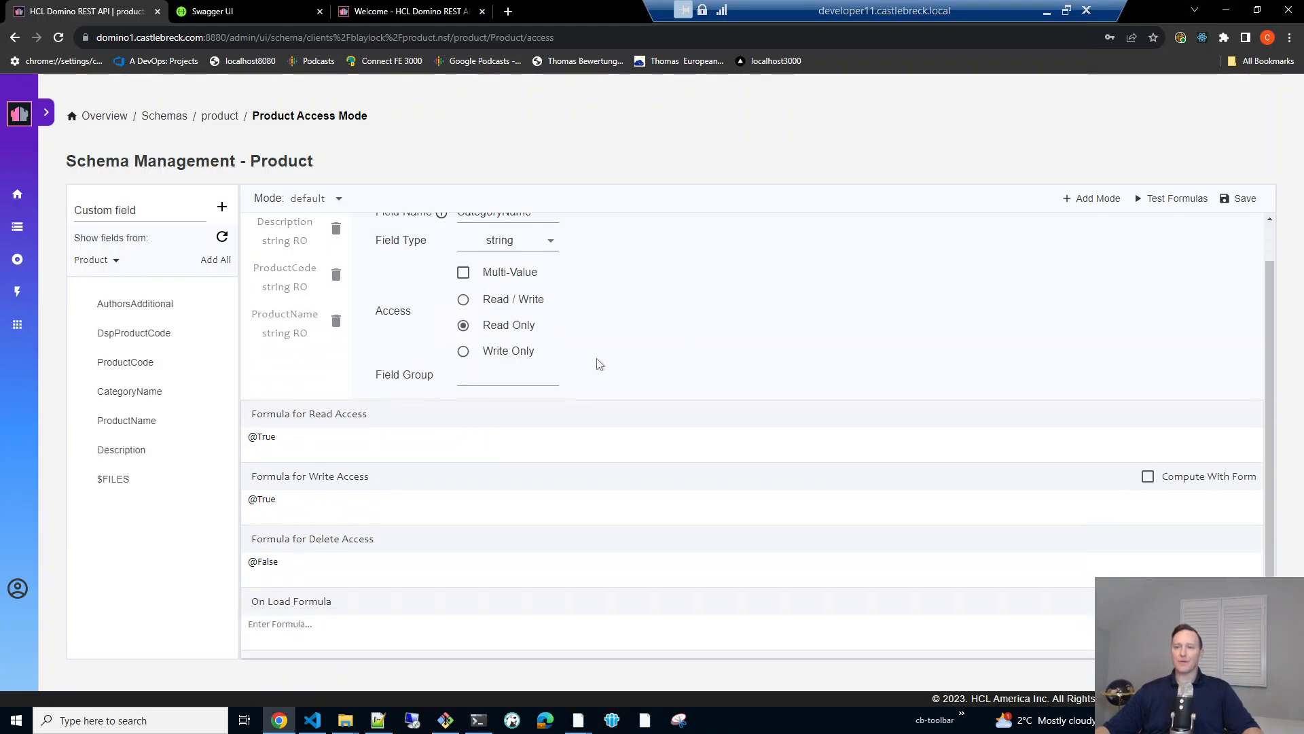
scroll("up", 3)
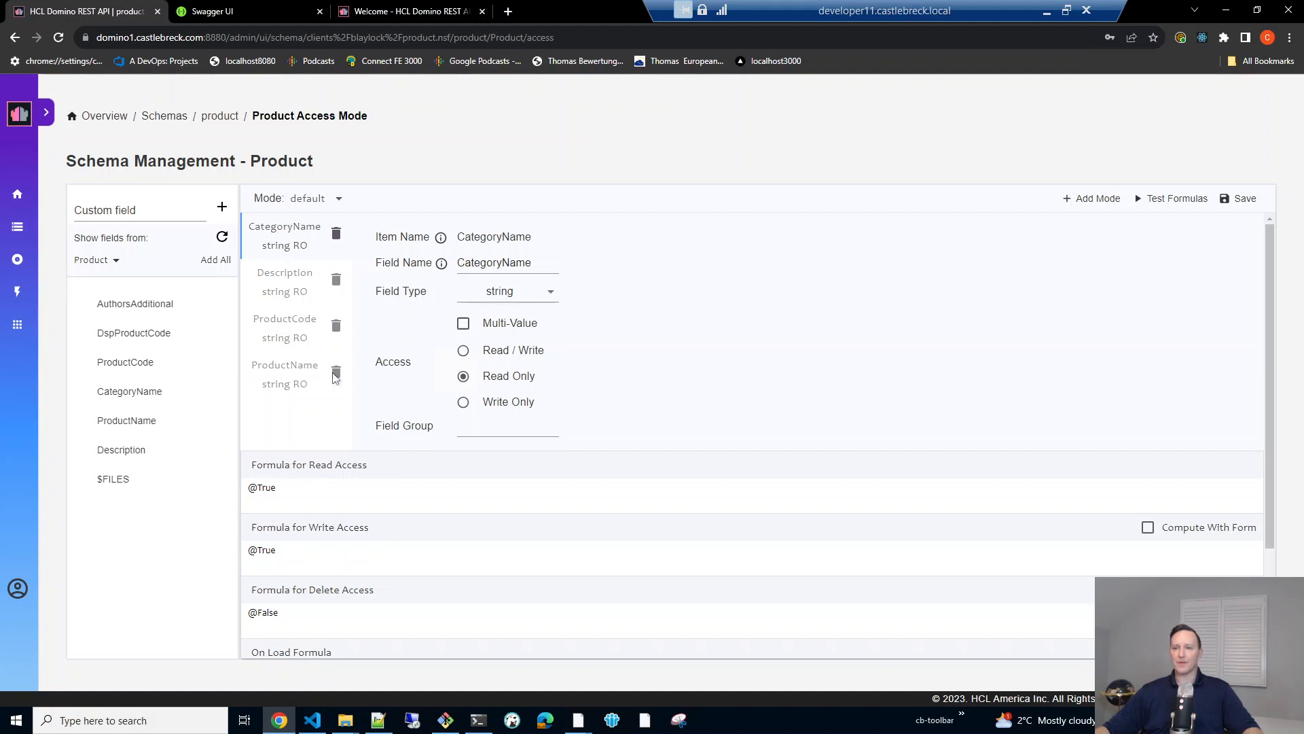
mouse_move(235, 350)
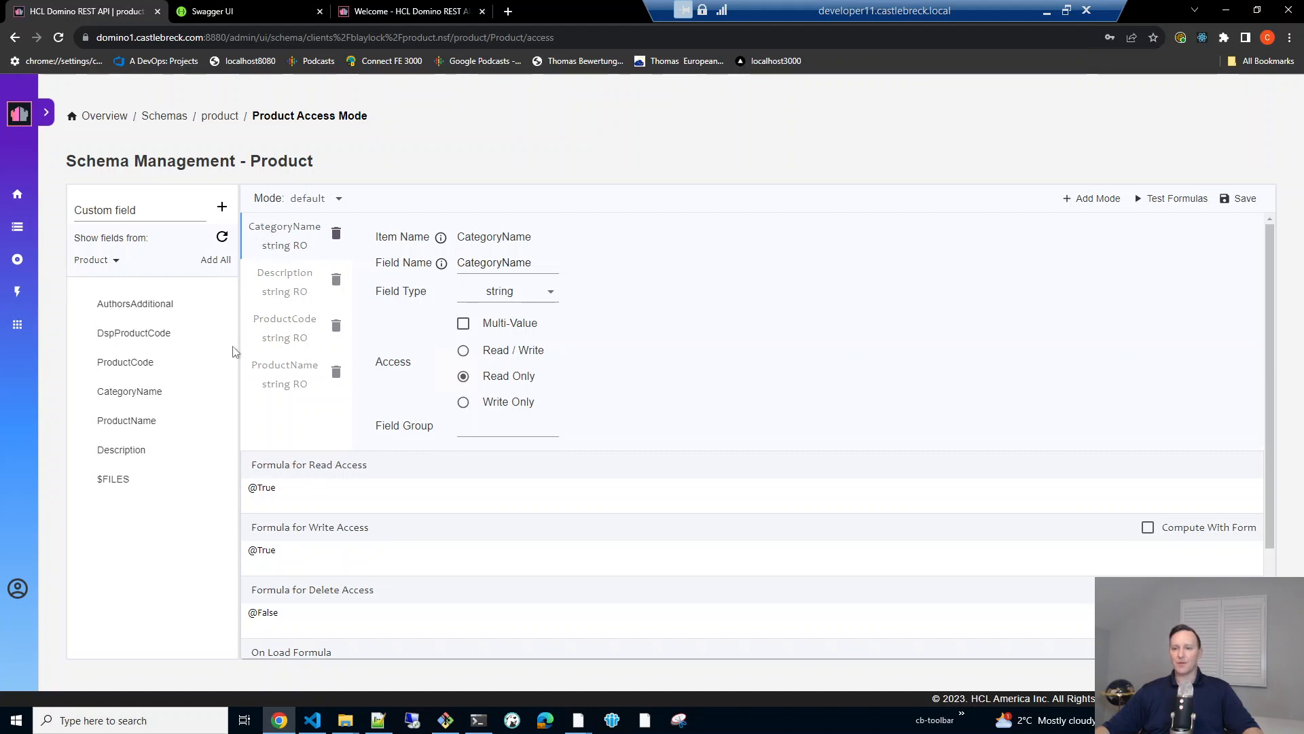
mouse_move(261, 306)
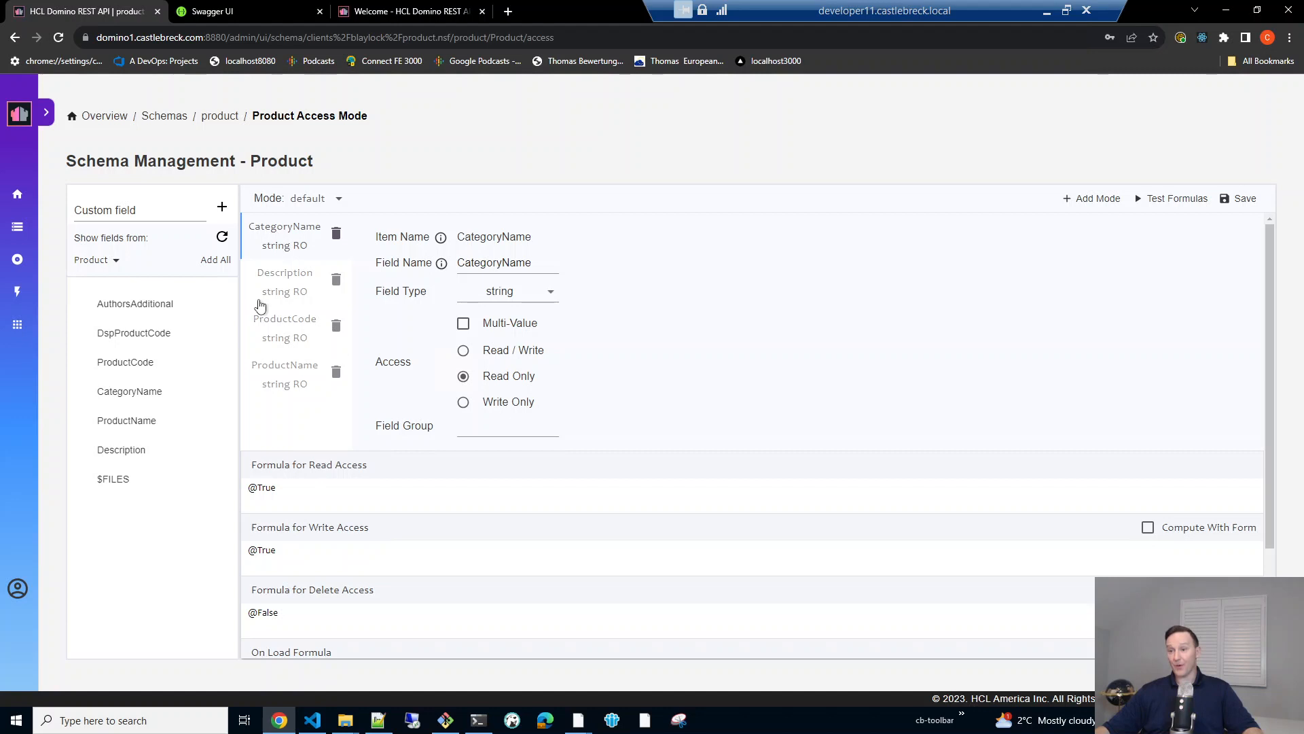
mouse_move(263, 293)
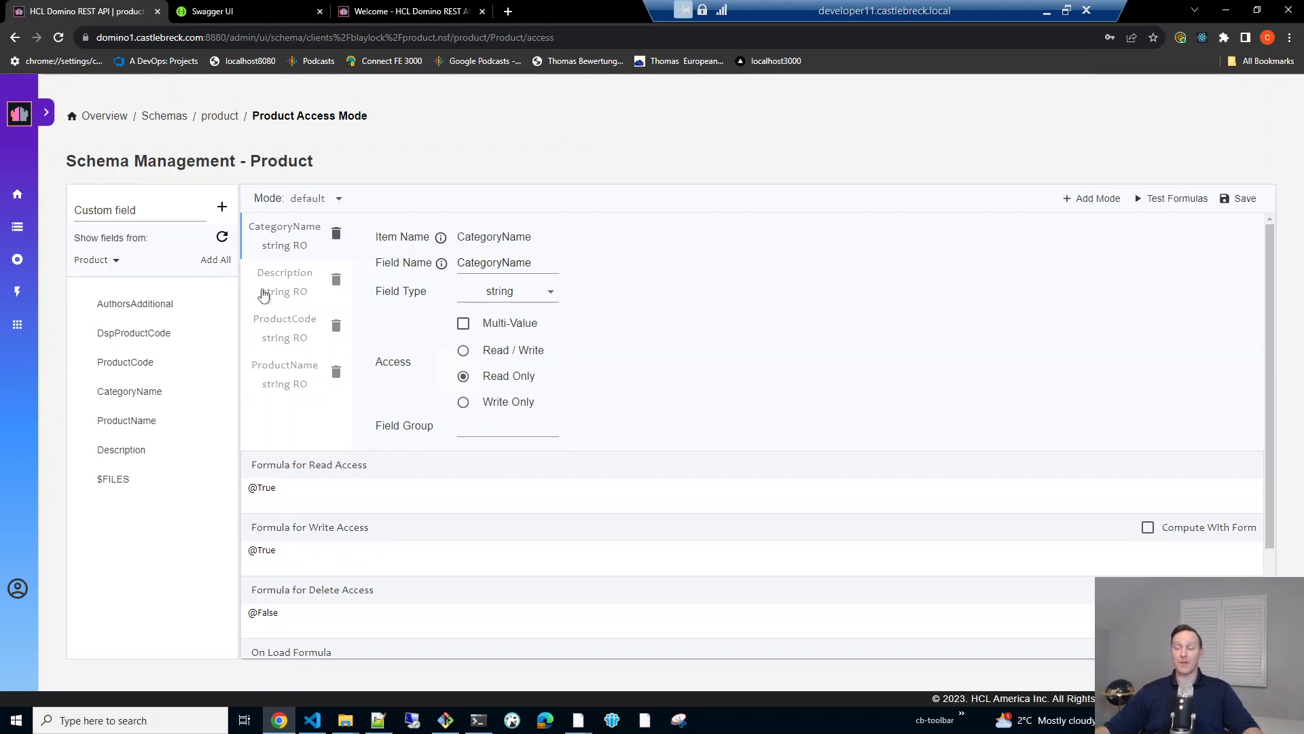
mouse_move(213, 117)
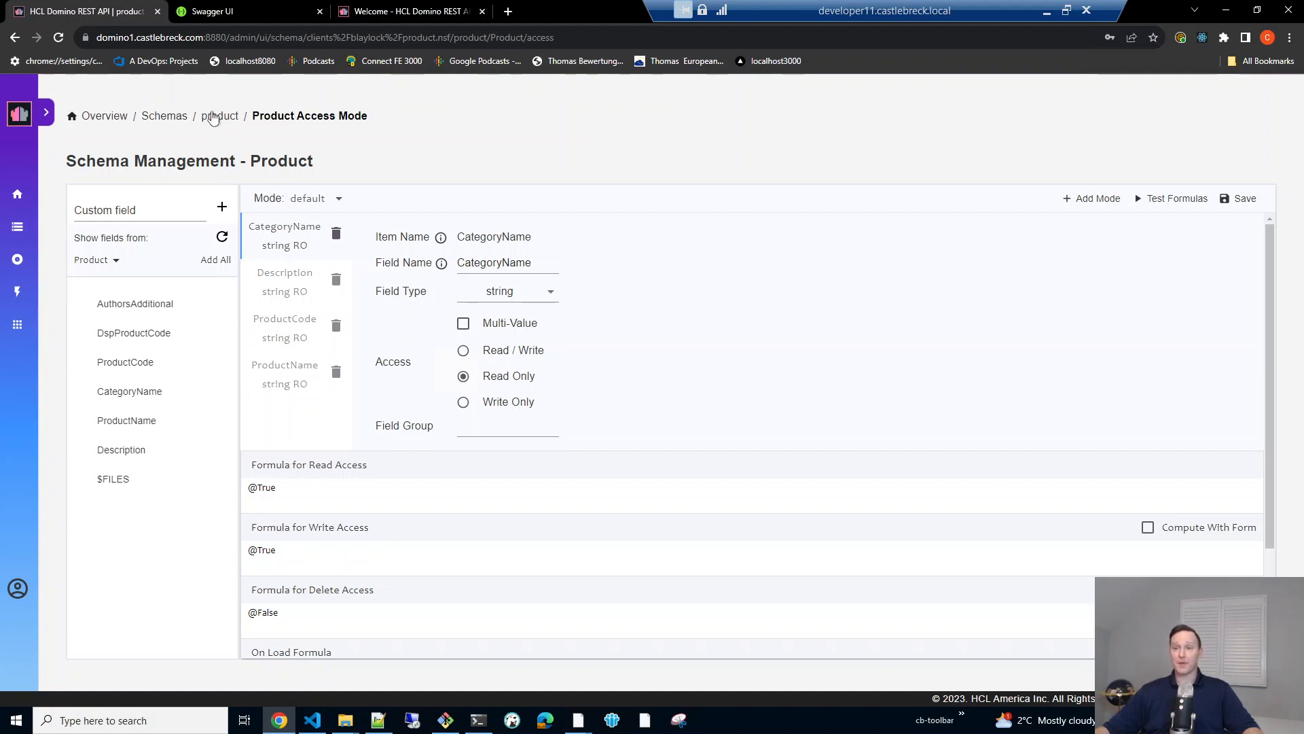
left_click(220, 115)
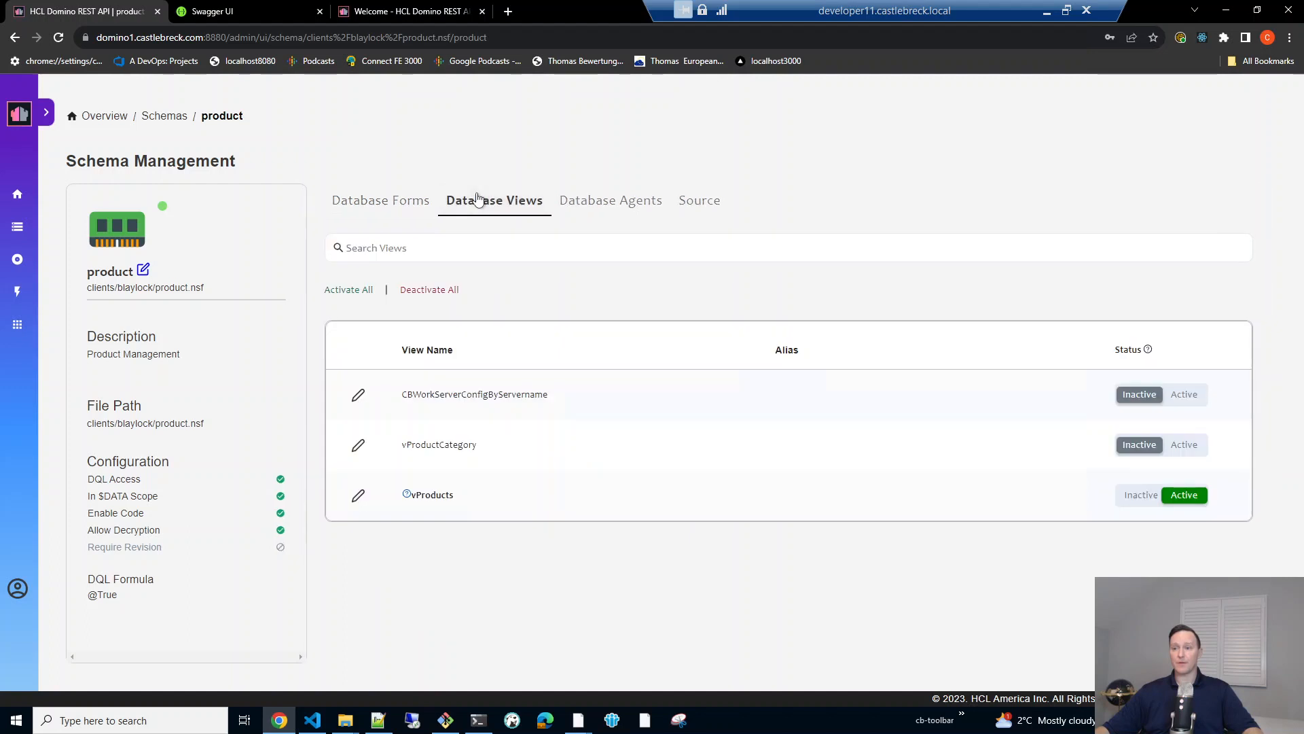
double_click(428, 495)
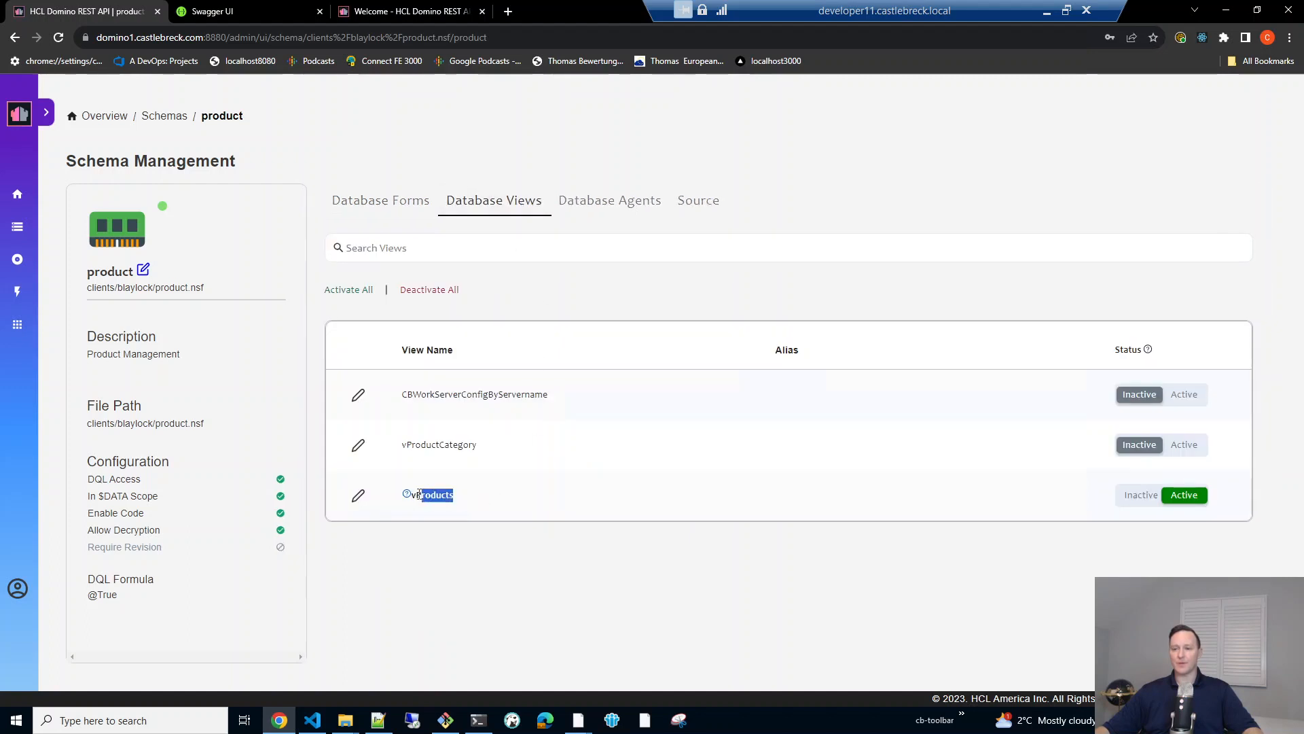
left_click(516, 580)
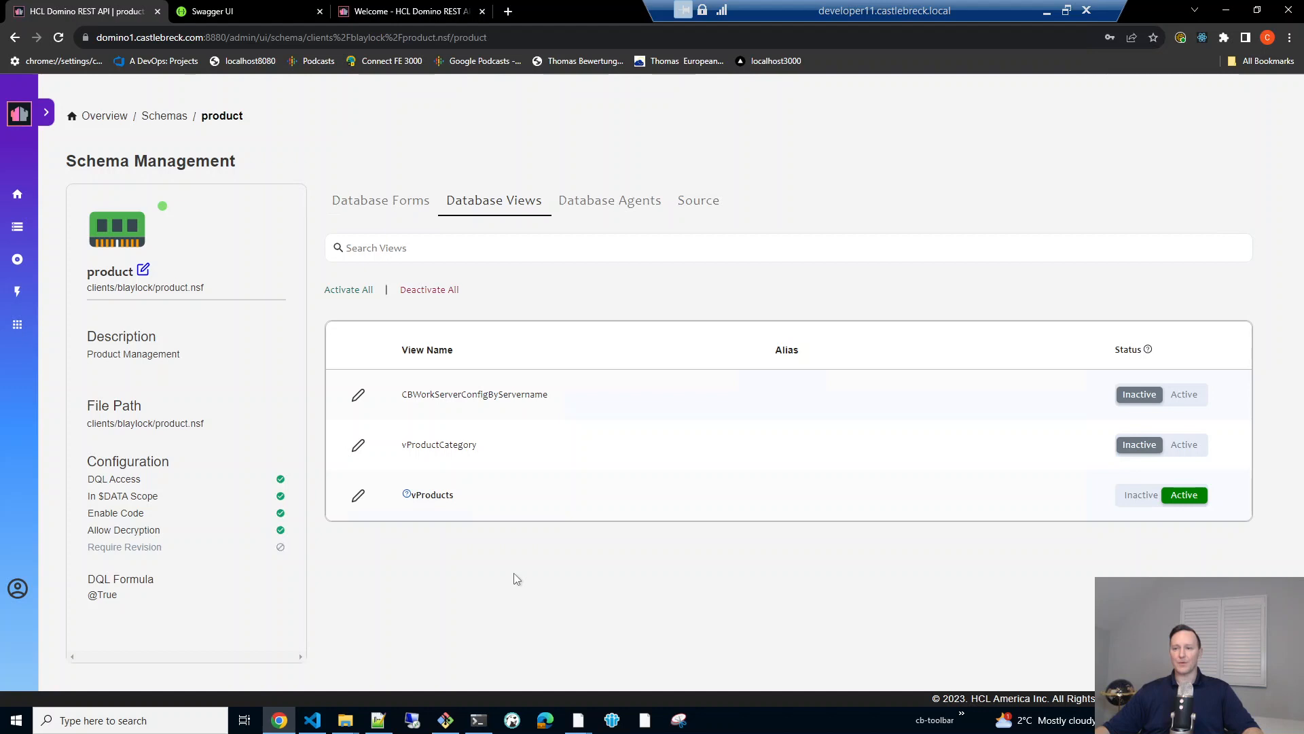
Switch to Git Bash and clear the terminal.
left_click(444, 720)
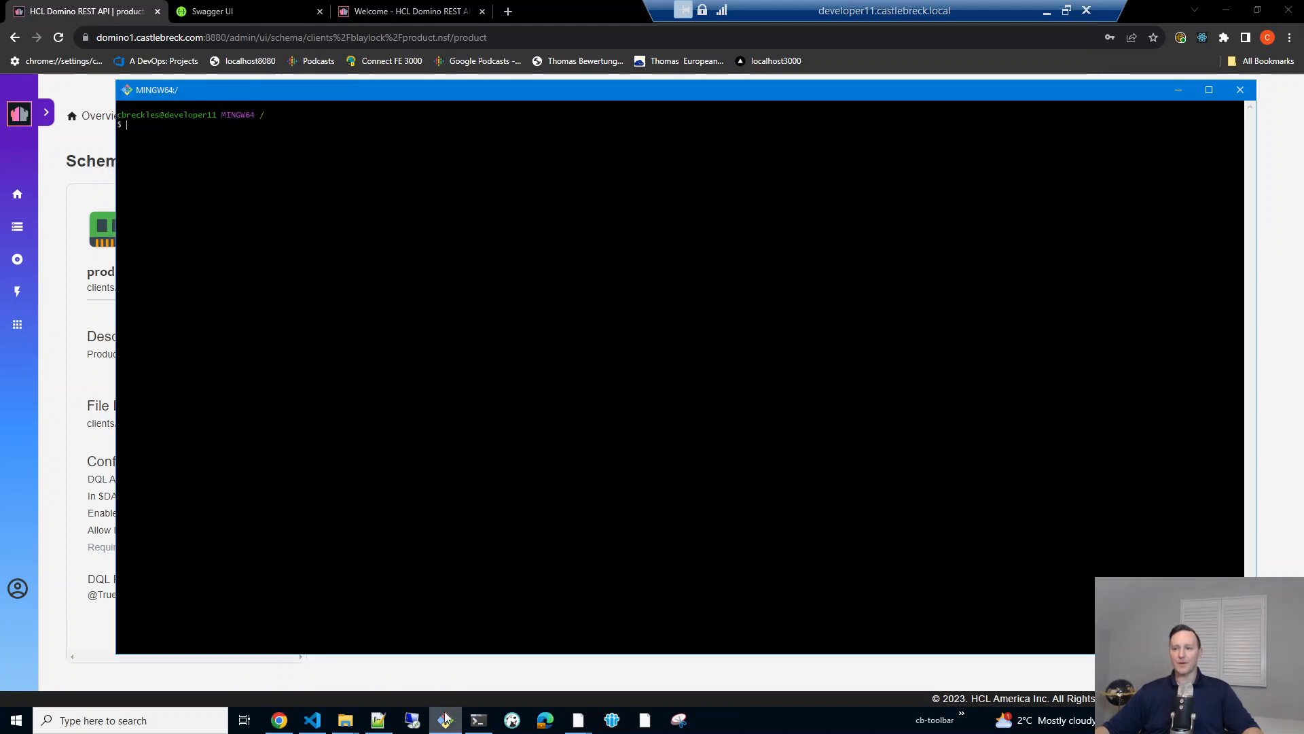
type("clear")
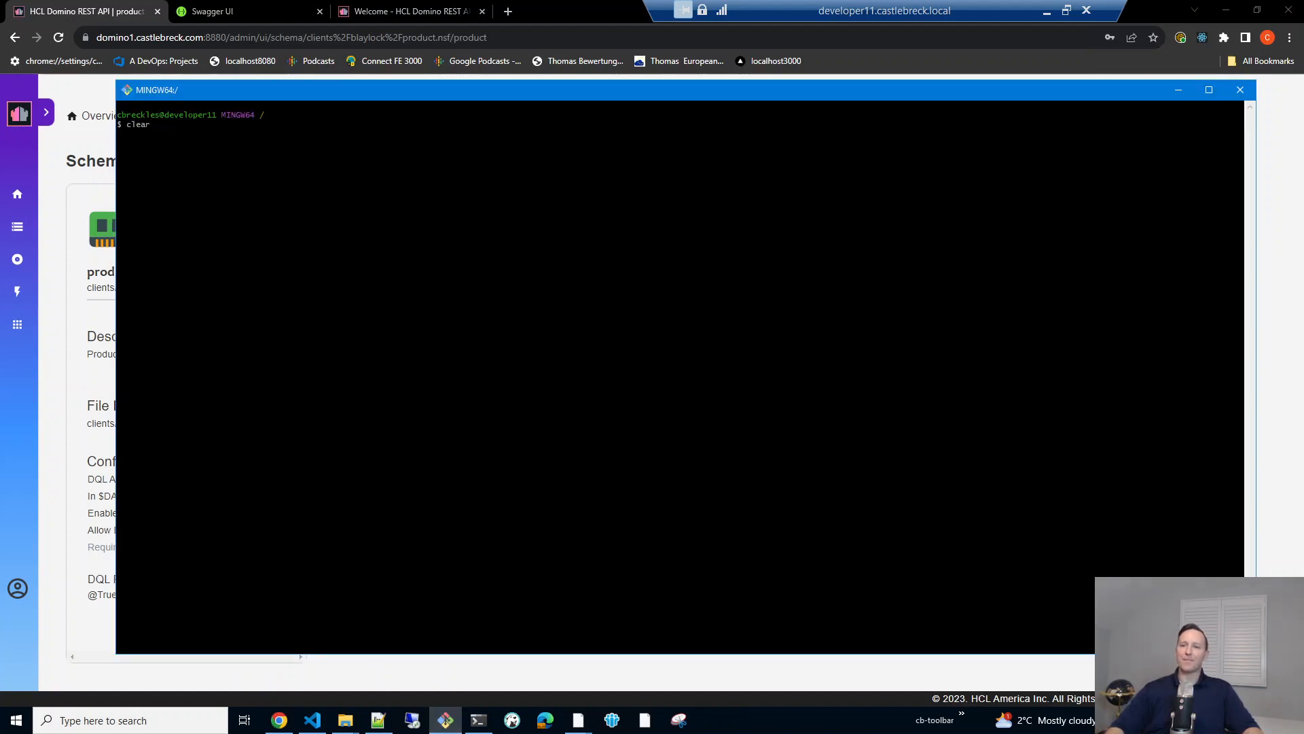
key("Return")
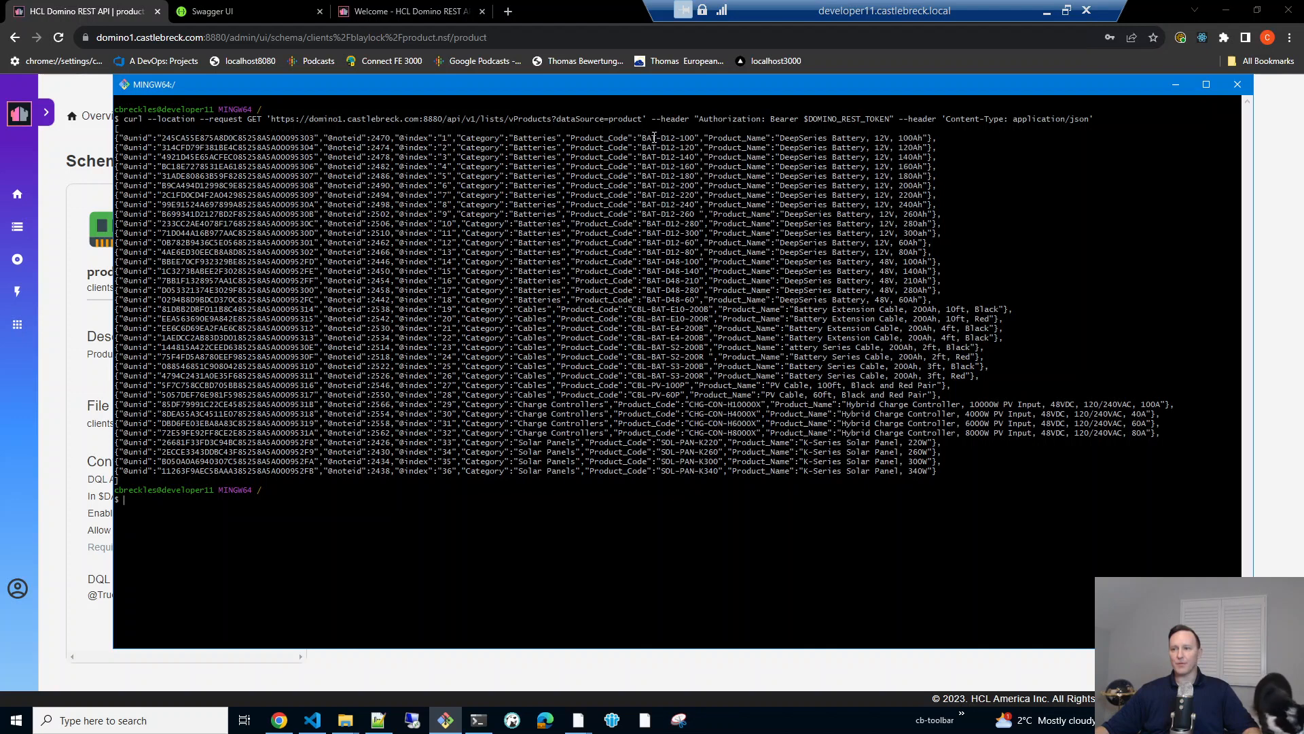
Review the curl vProducts JSON result, highlighting the first product's unid and code BAT-D12-100.
double_click(667, 138)
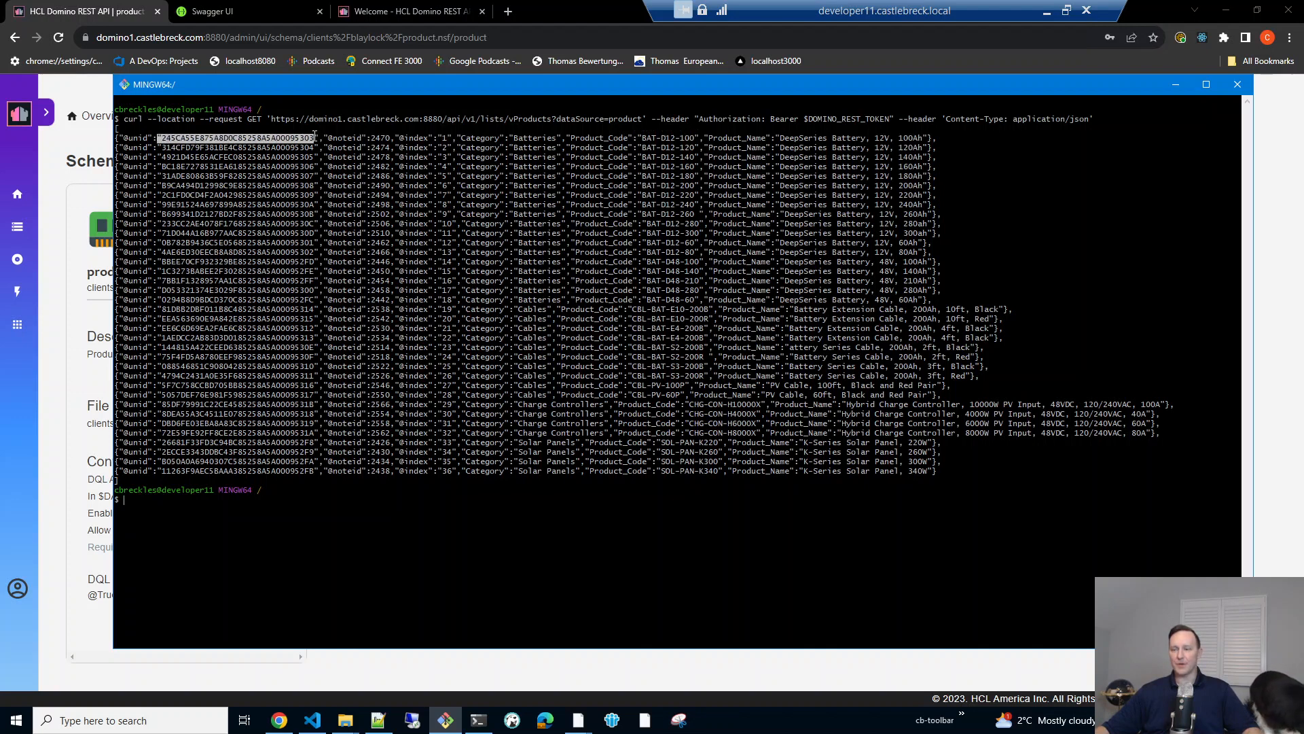
mouse_move(529, 142)
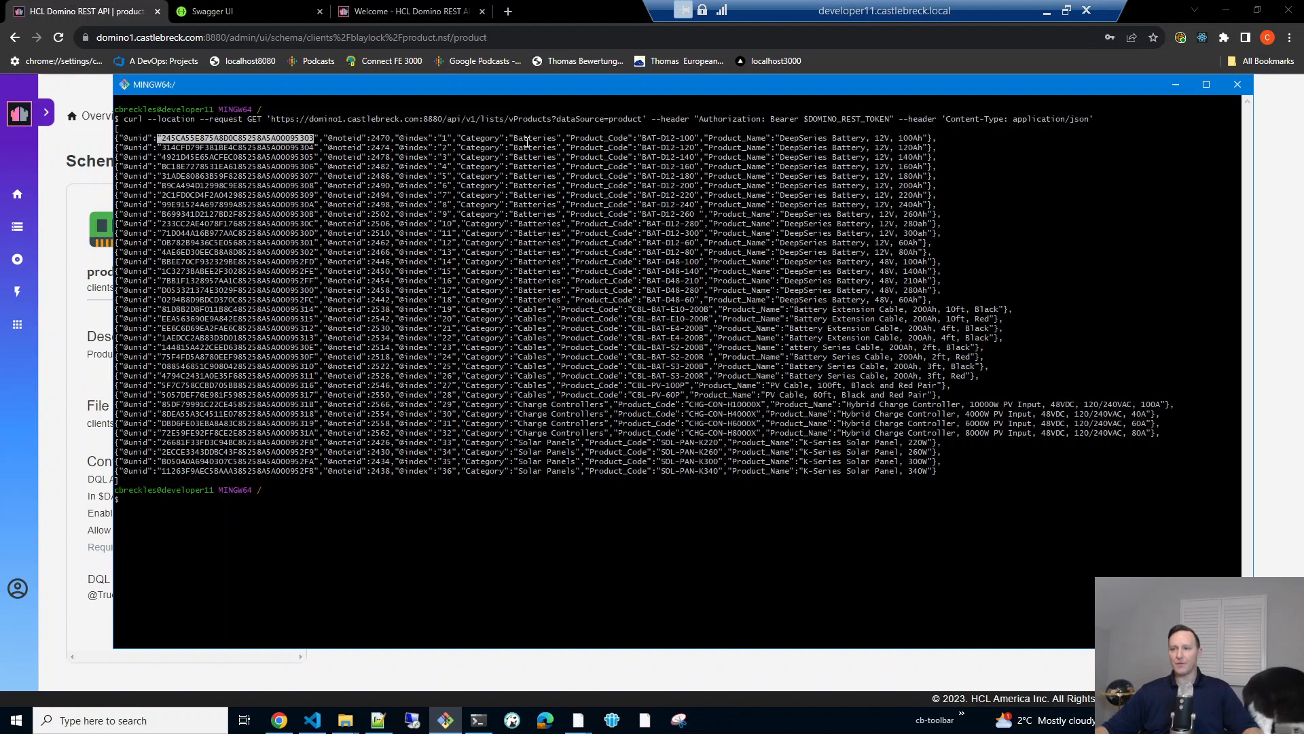
mouse_move(644, 134)
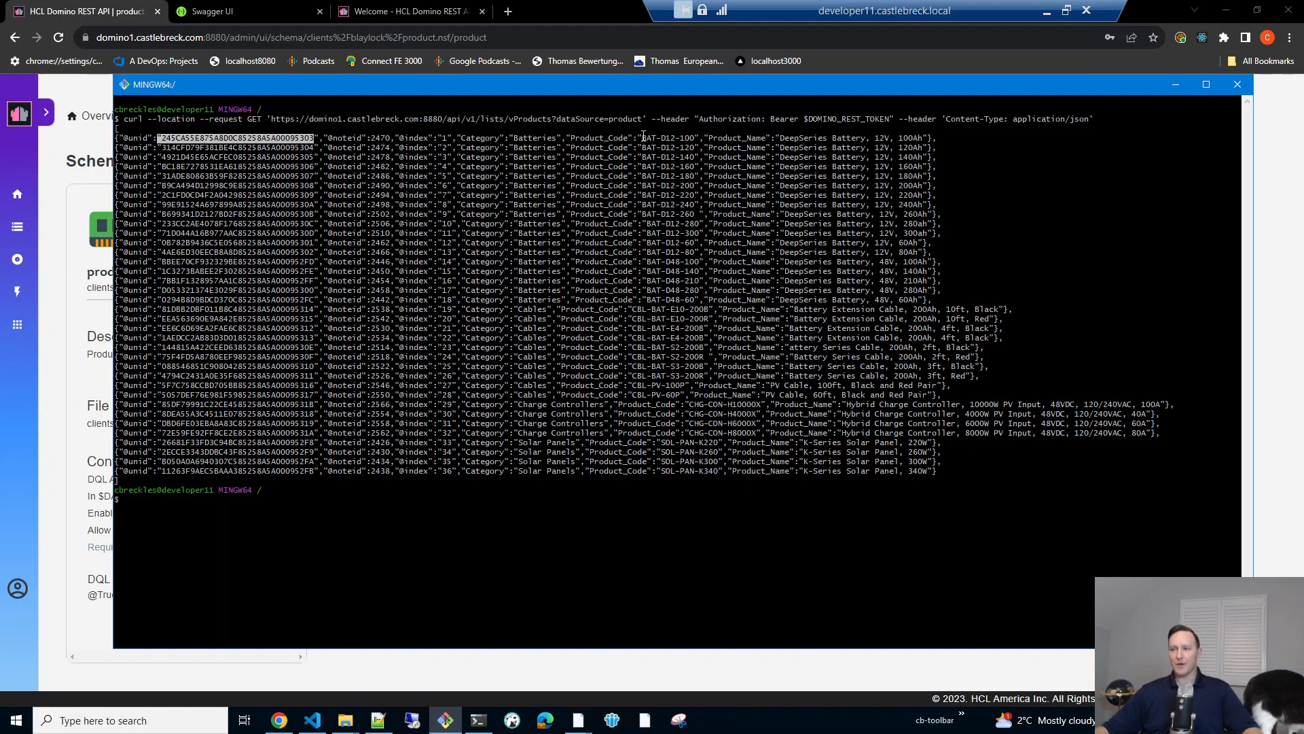
double_click(670, 137)
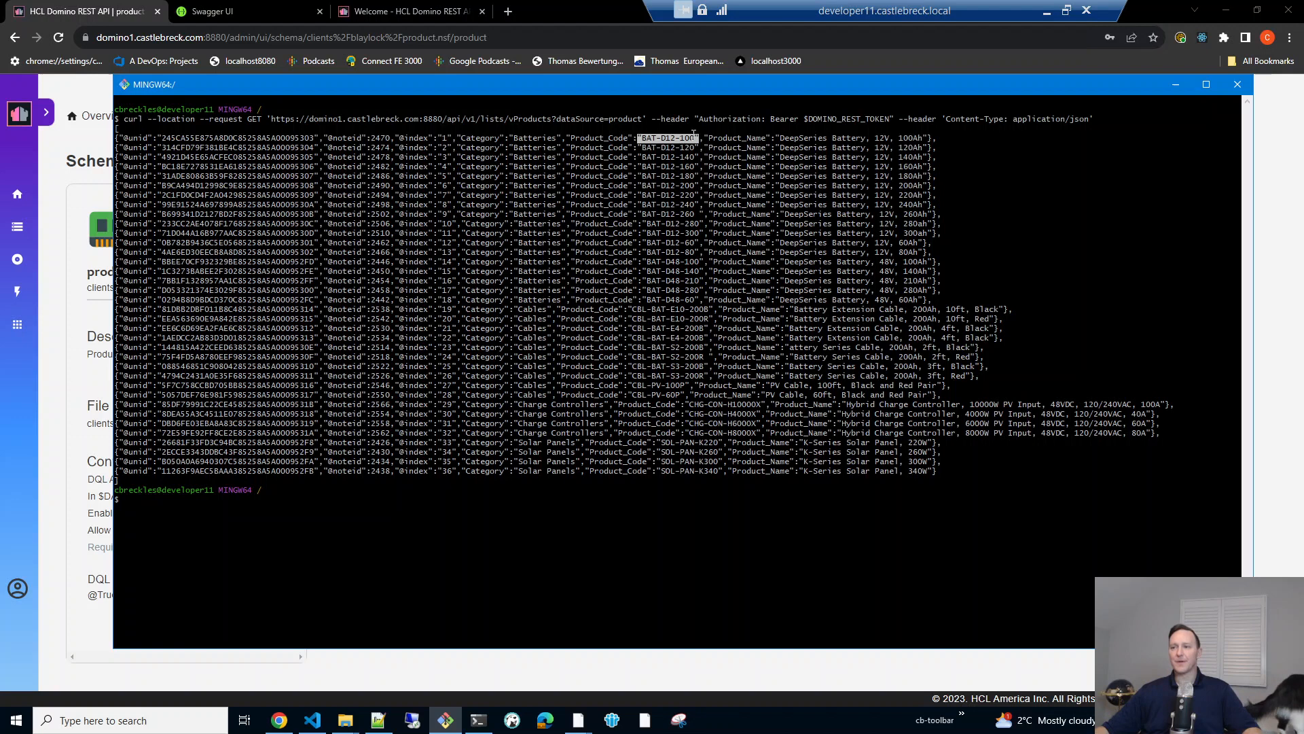